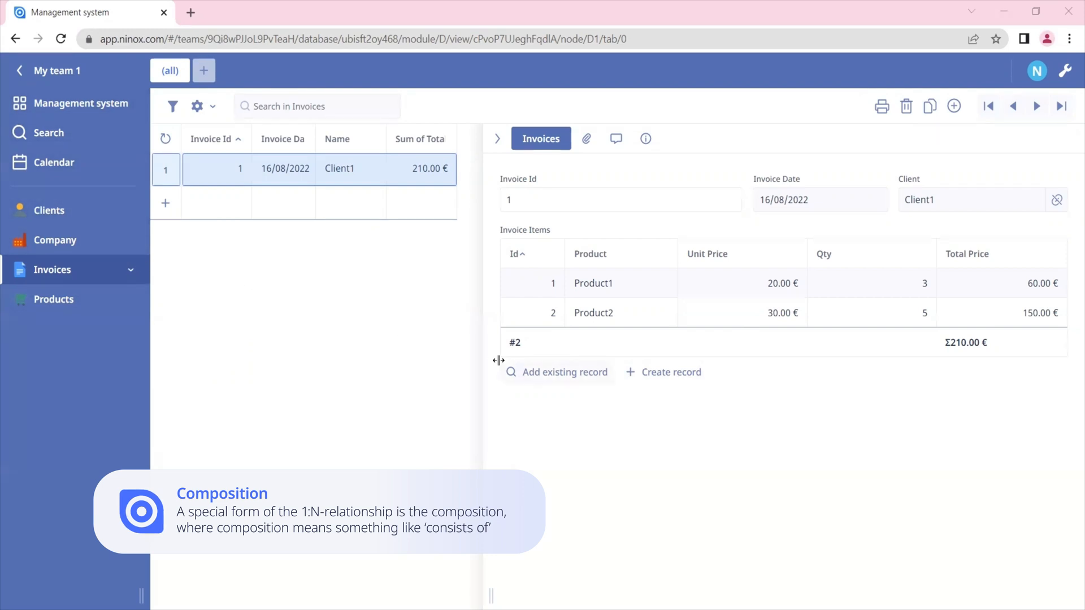
pyautogui.moveTo(636, 432)
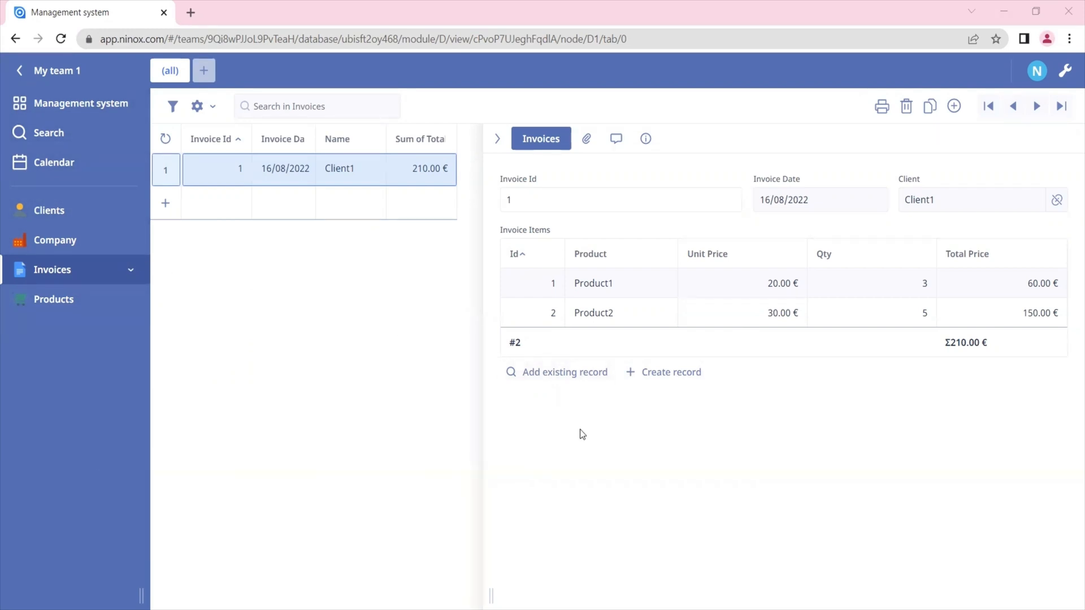
pyautogui.moveTo(591, 349)
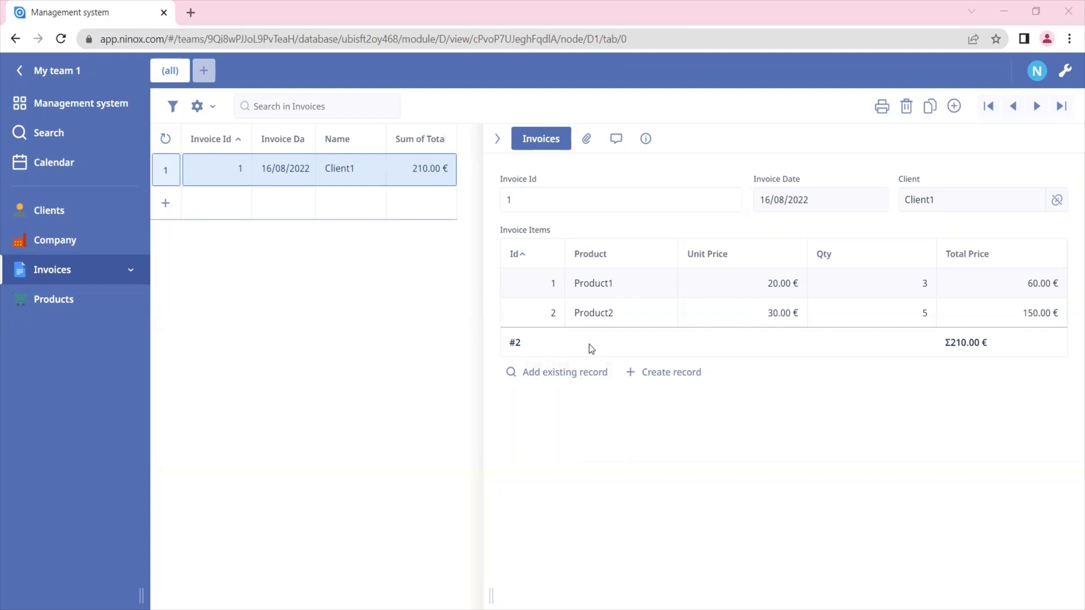
pyautogui.moveTo(620, 479)
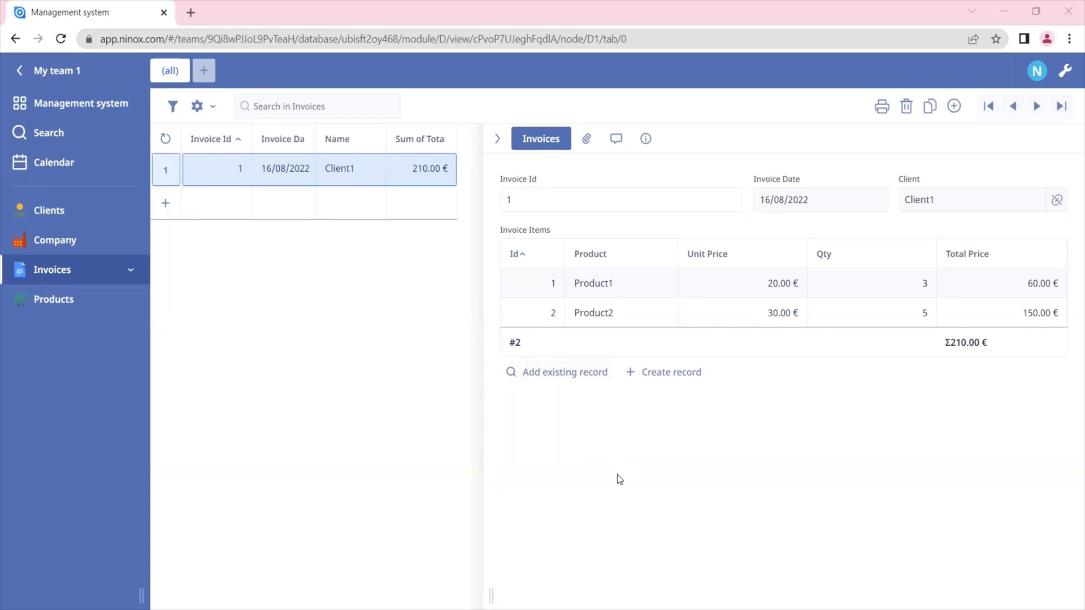
pyautogui.moveTo(829, 229)
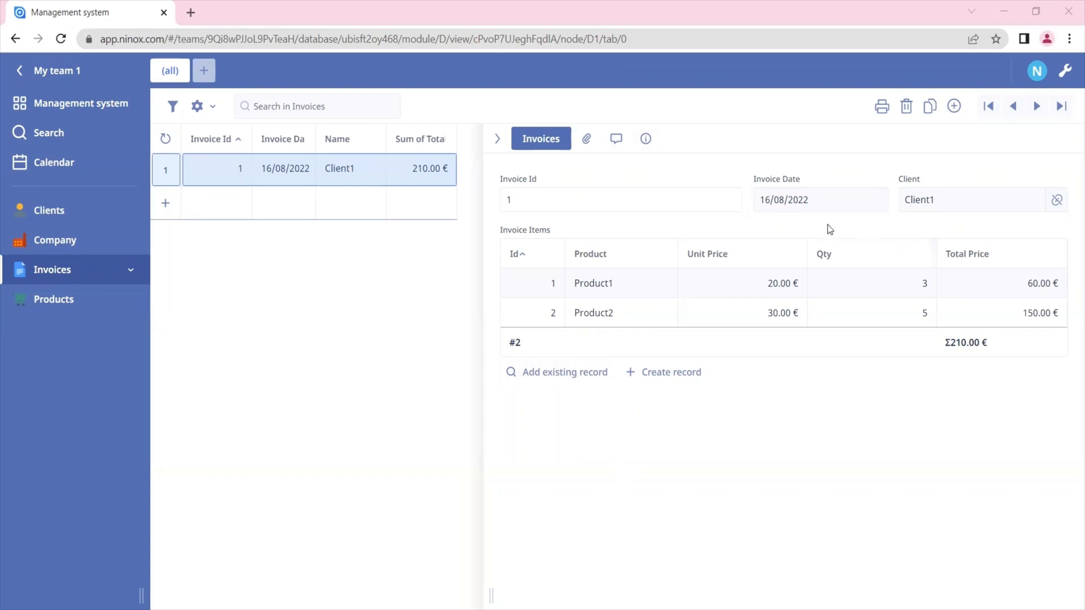
pyautogui.moveTo(867, 219)
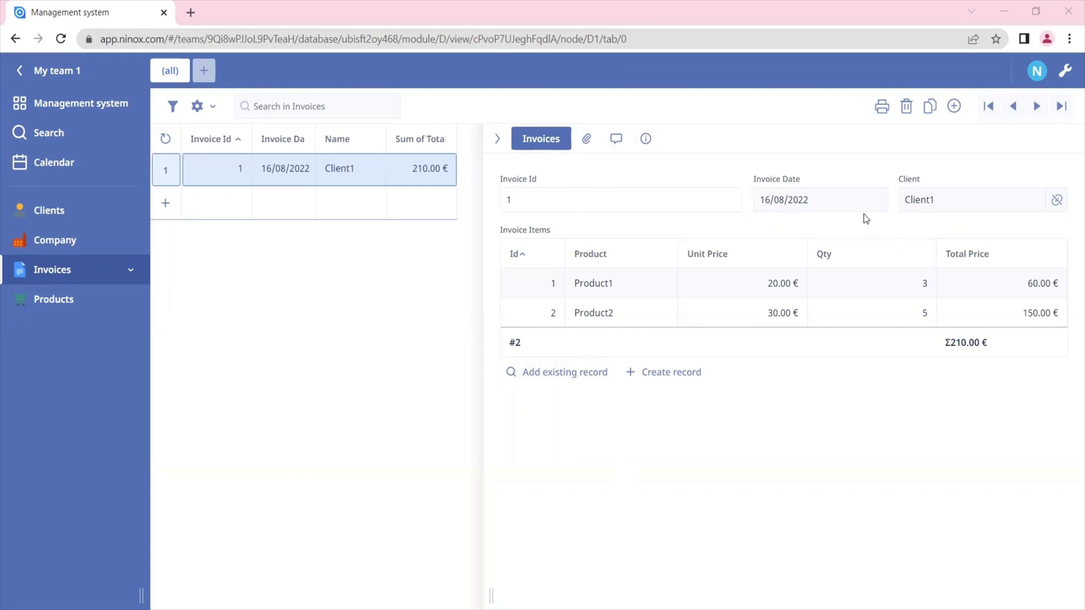
pyautogui.moveTo(952, 208)
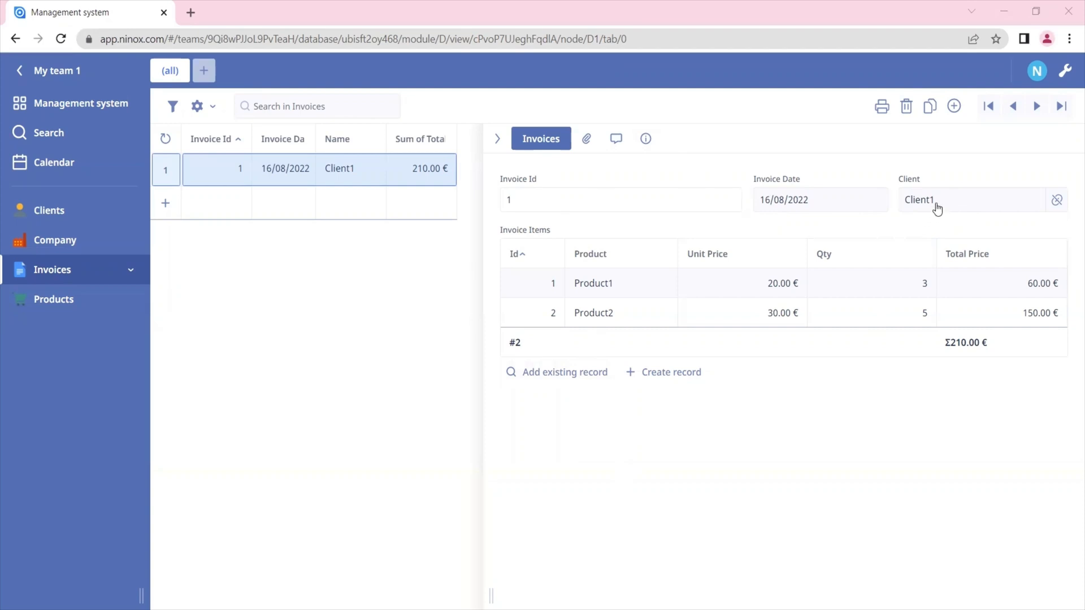
pyautogui.moveTo(659, 195)
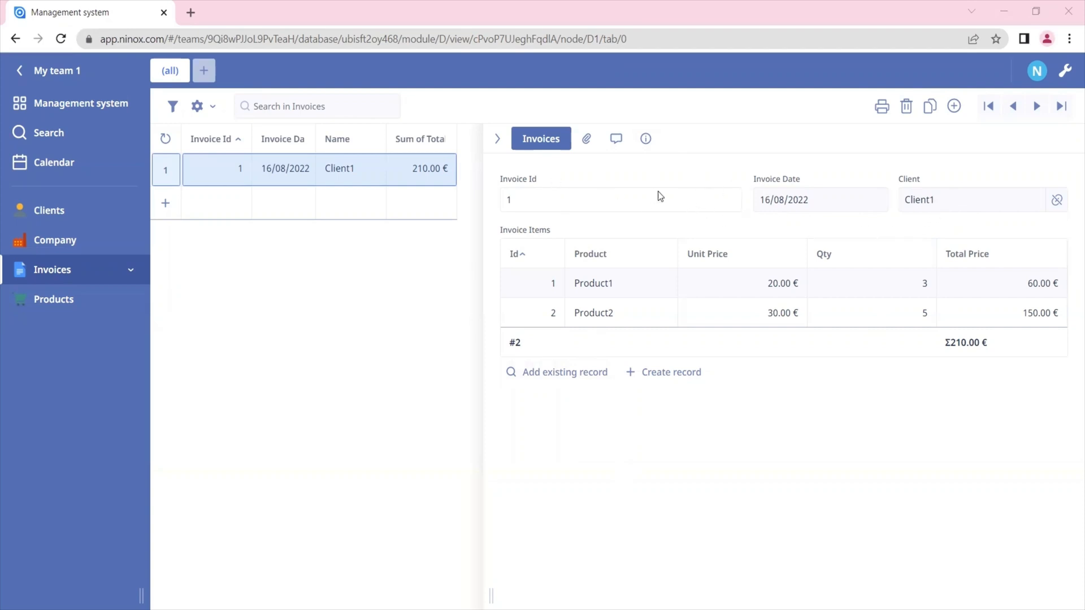
pyautogui.moveTo(942, 205)
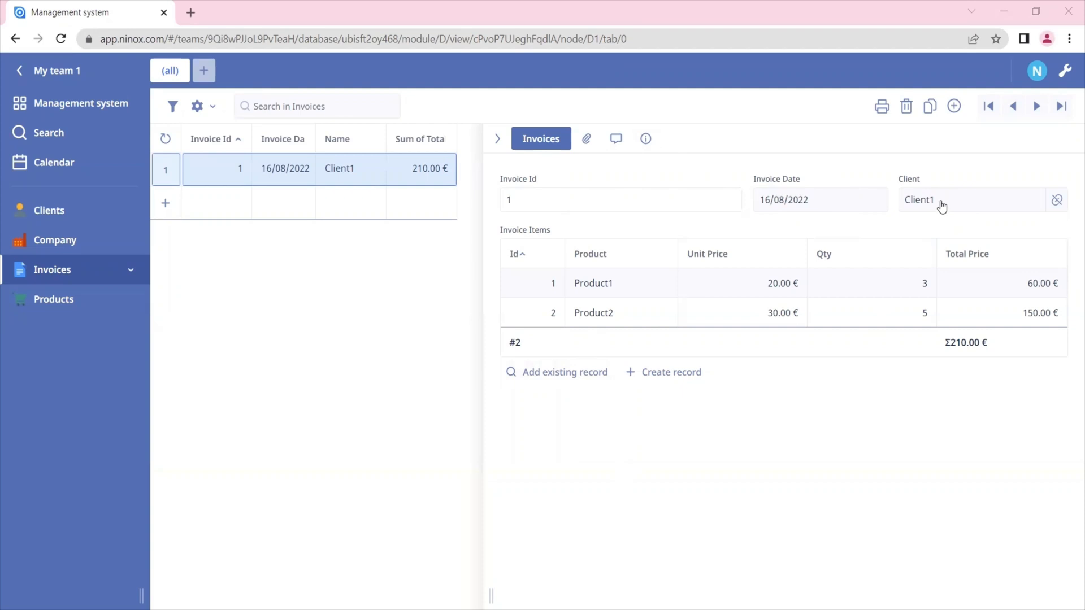
# Enable form editing and review the Client reference linking Invoices to Clients without changes.
pyautogui.click(918, 199)
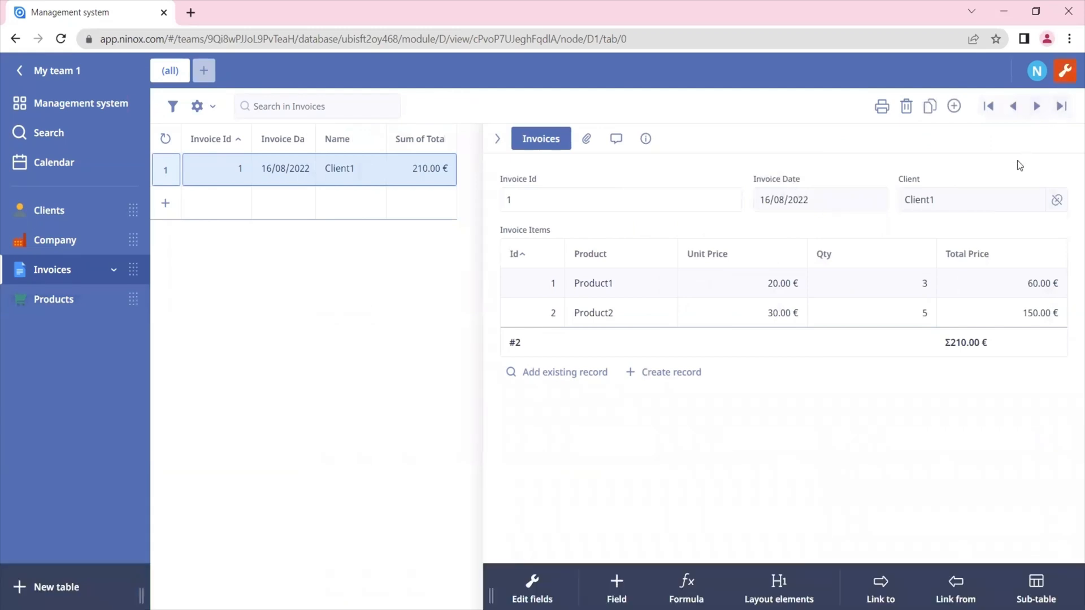
pyautogui.moveTo(937, 178)
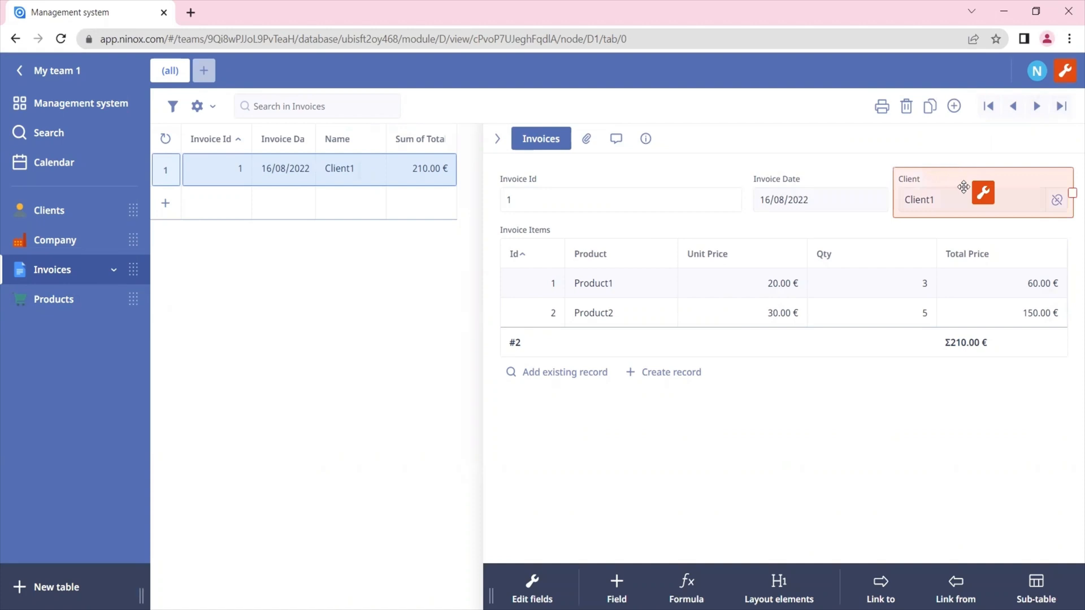
pyautogui.click(982, 193)
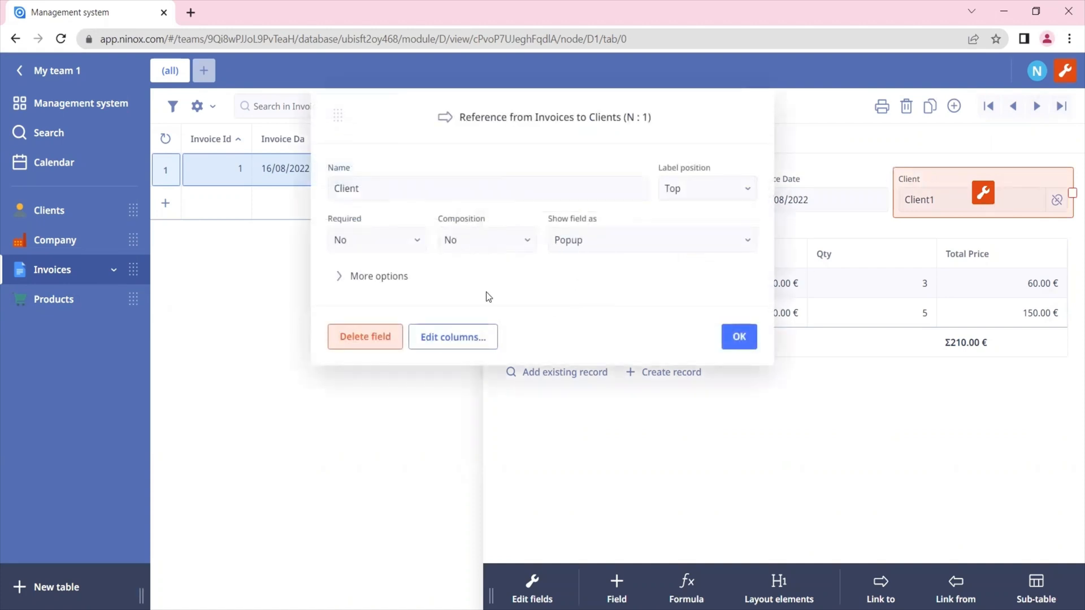
pyautogui.moveTo(795, 325)
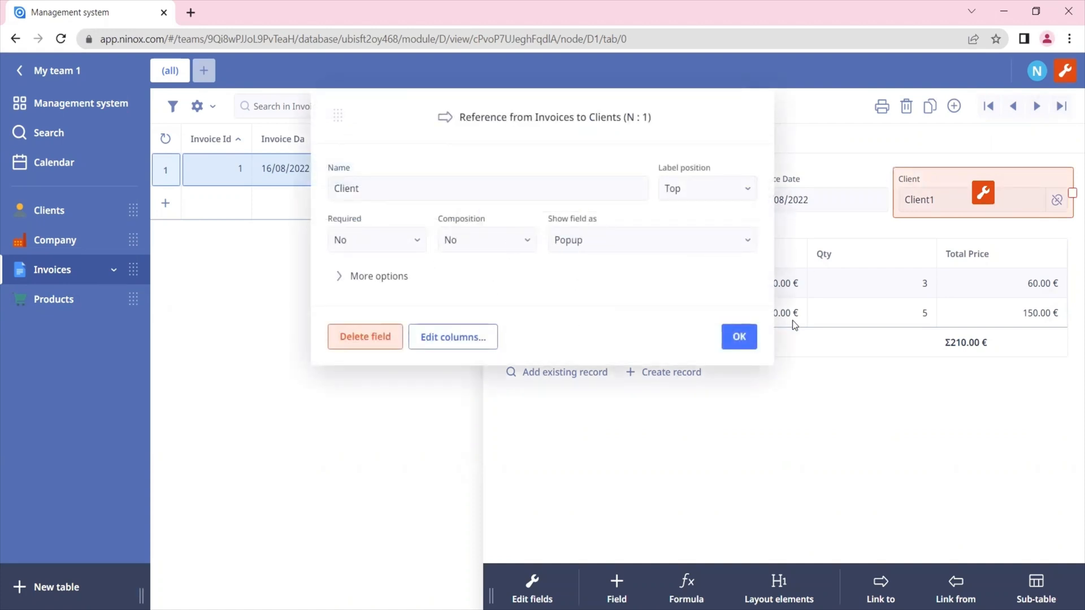
pyautogui.click(738, 337)
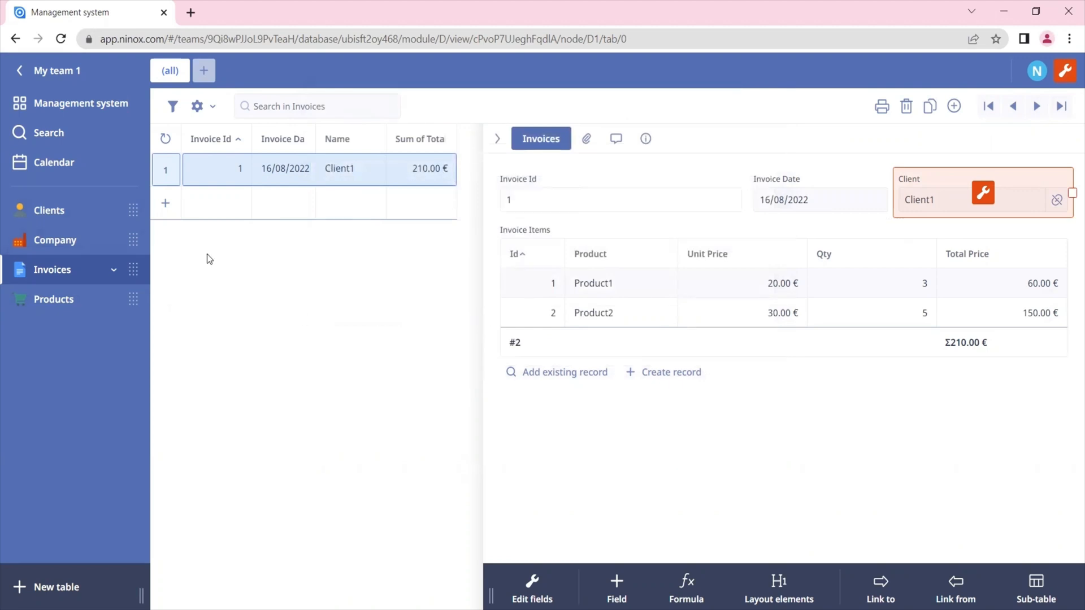
pyautogui.moveTo(303, 268)
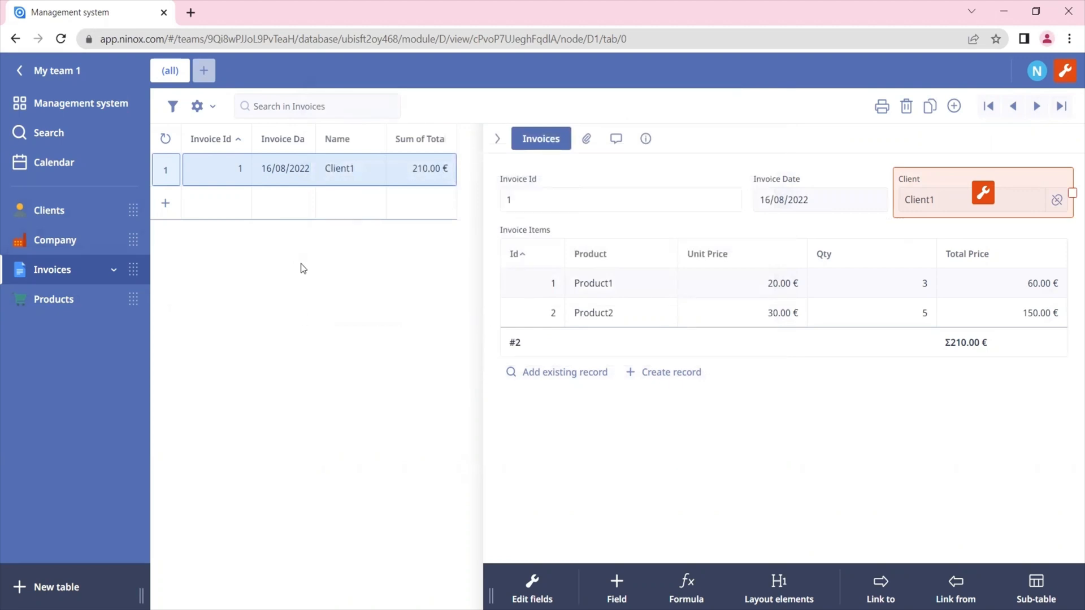
pyautogui.moveTo(668, 304)
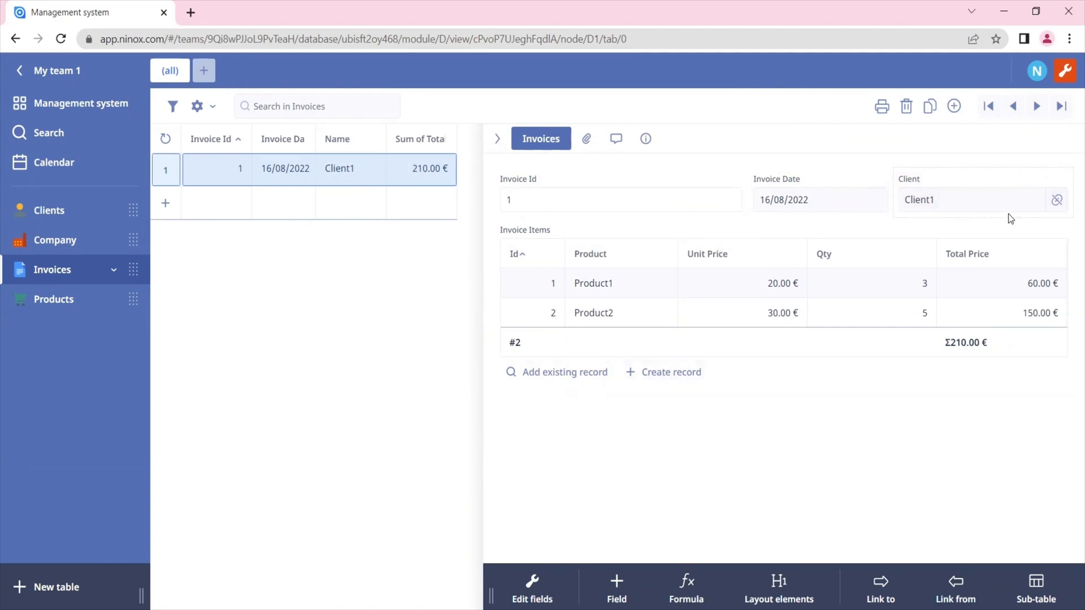
# Peek at the linked Client1 record, then open the Product1 invoice item from the items list.
pyautogui.click(919, 198)
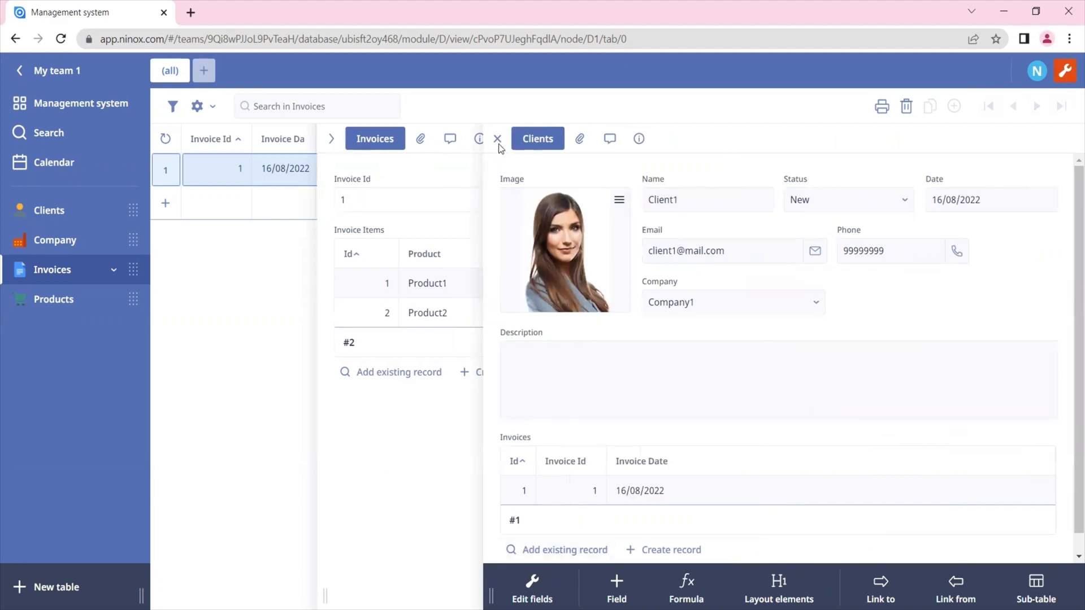
pyautogui.click(497, 138)
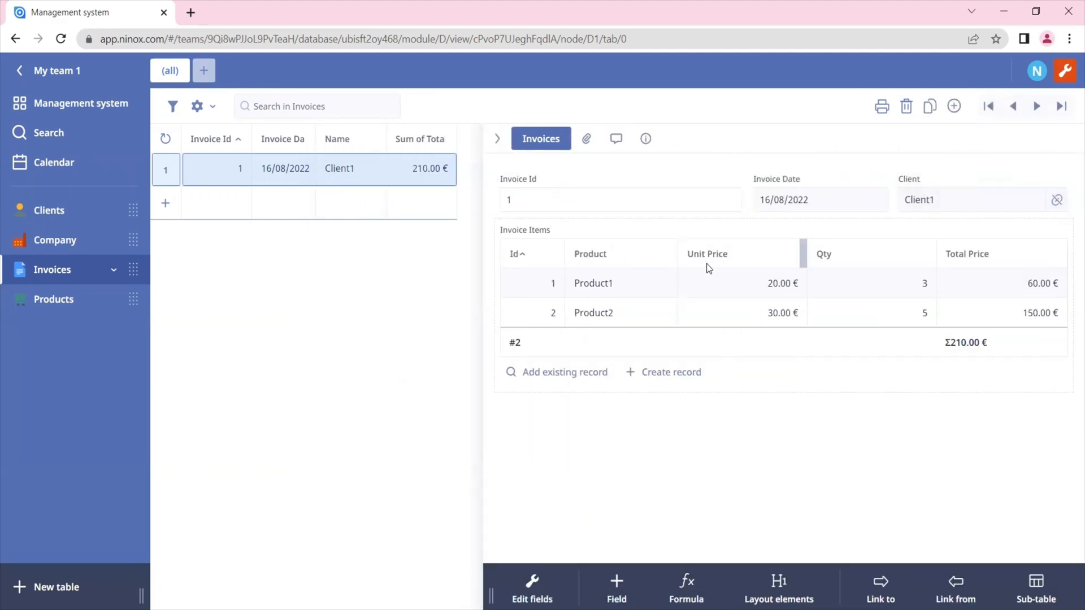
pyautogui.moveTo(575, 254)
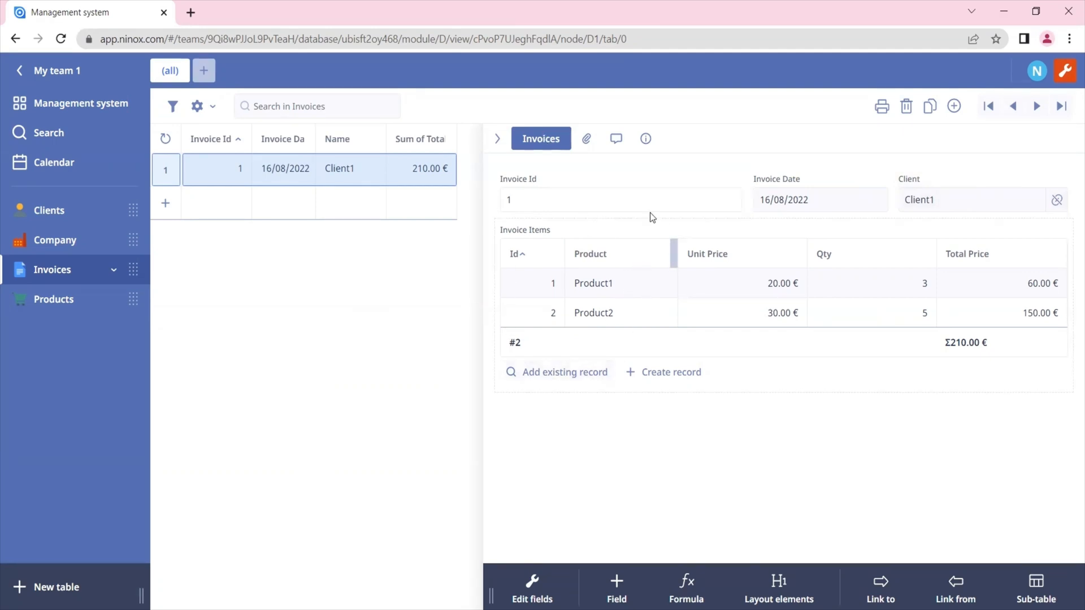
pyautogui.moveTo(561, 499)
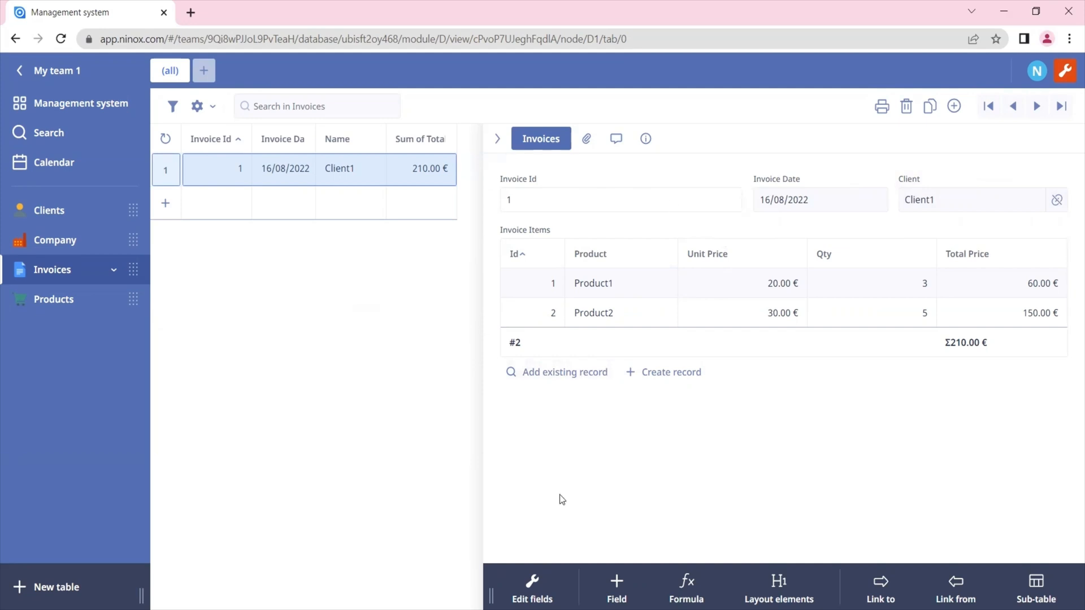
pyautogui.moveTo(566, 191)
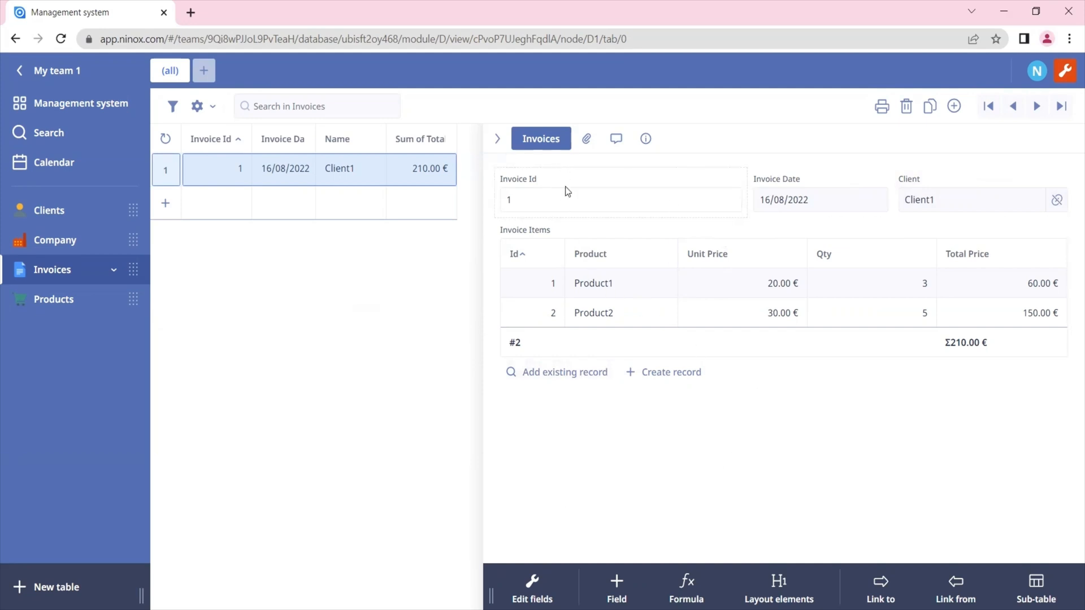
pyautogui.moveTo(535, 153)
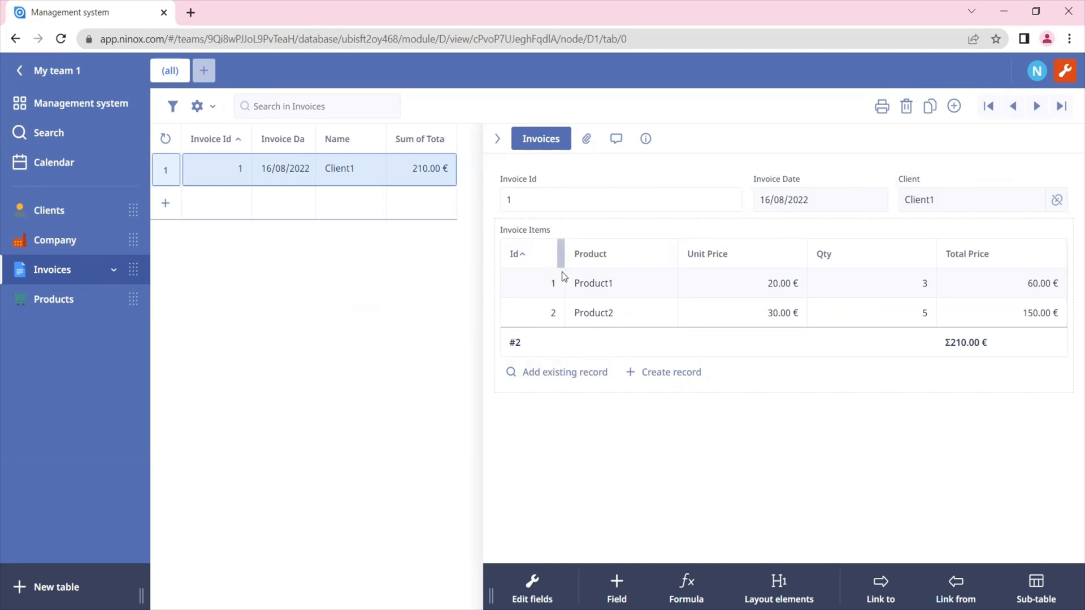
pyautogui.moveTo(593, 290)
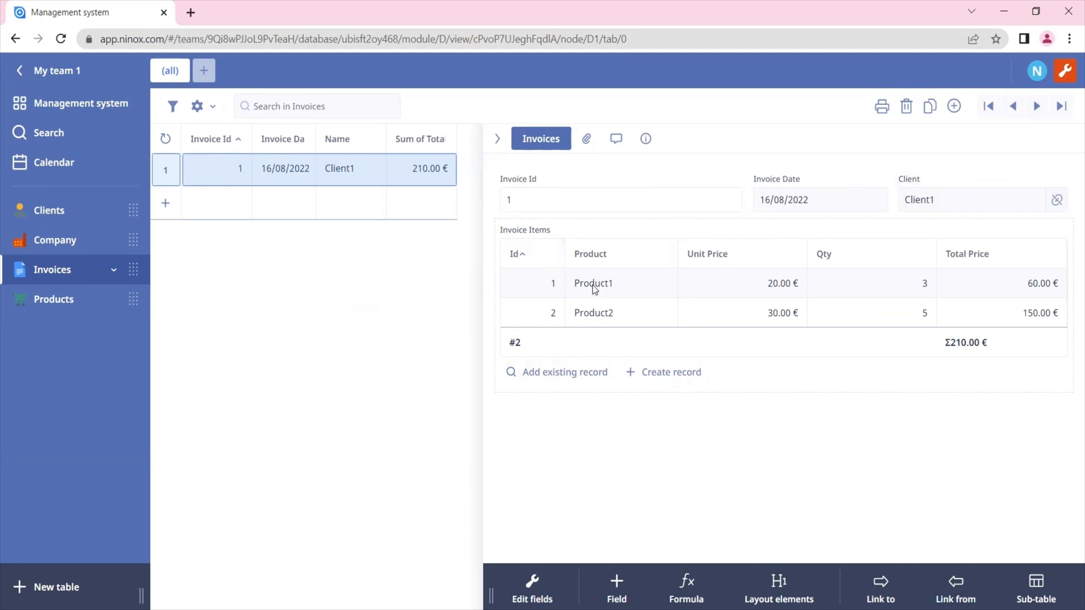
pyautogui.click(593, 282)
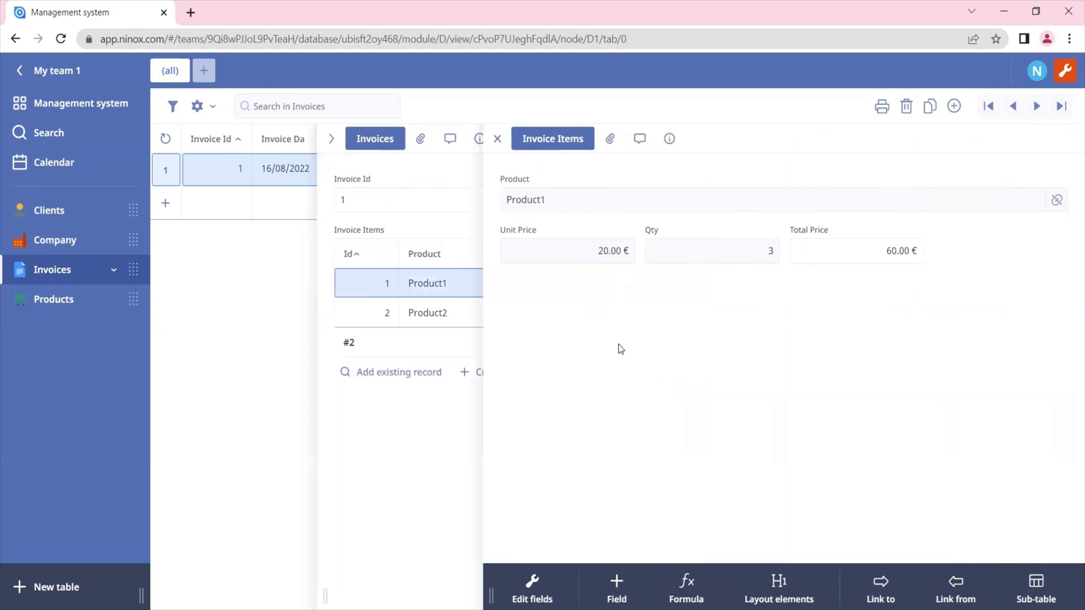
# Review Invoice Items fields: the Invoices reference and the Product link left as a non-composition reference.
pyautogui.click(531, 586)
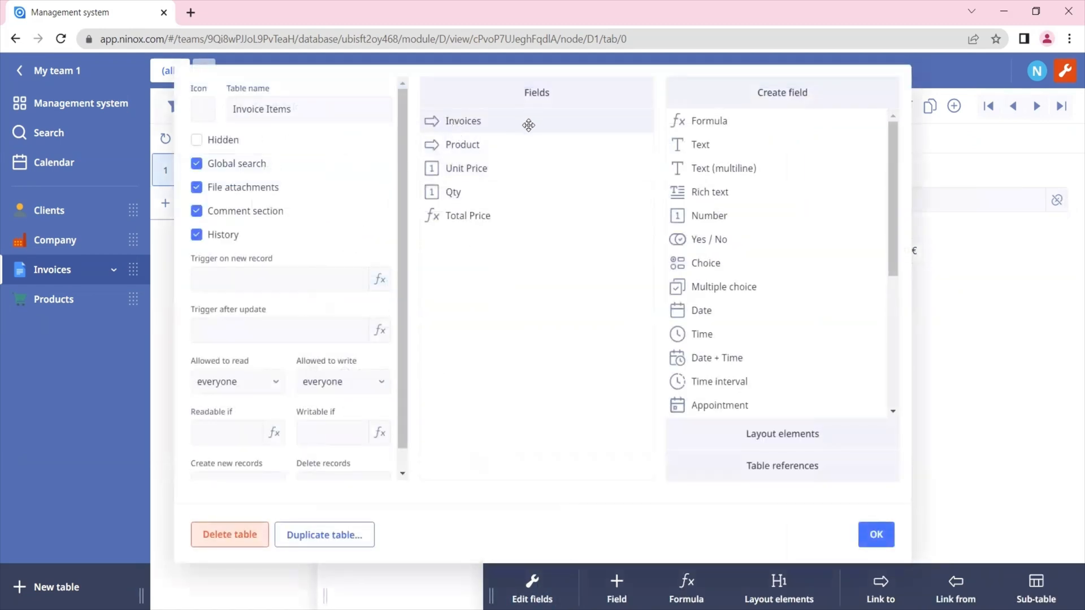
pyautogui.moveTo(470, 121)
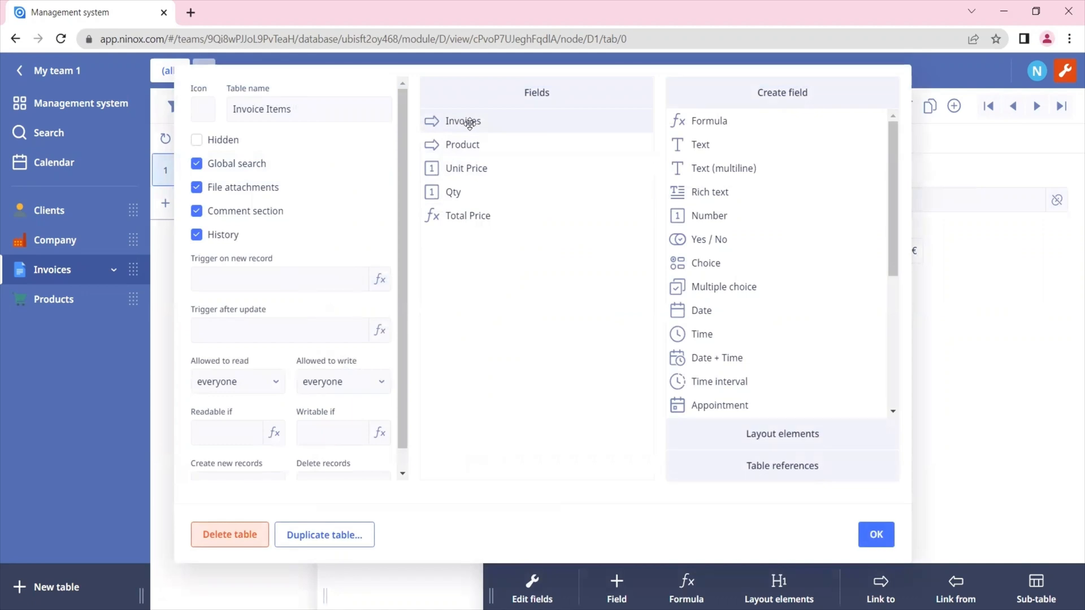
pyautogui.click(463, 120)
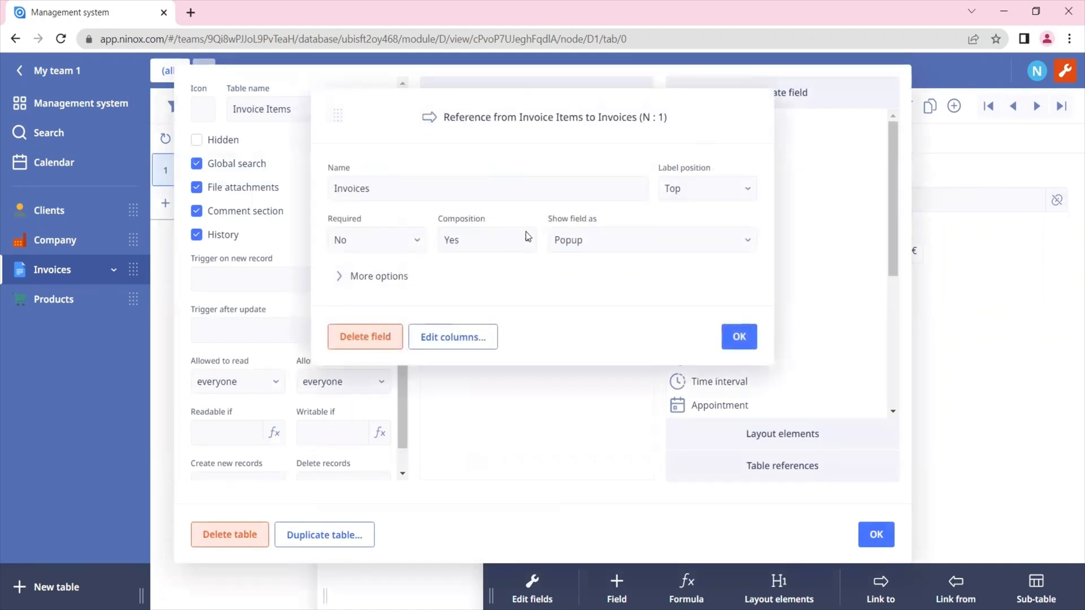
pyautogui.moveTo(629, 315)
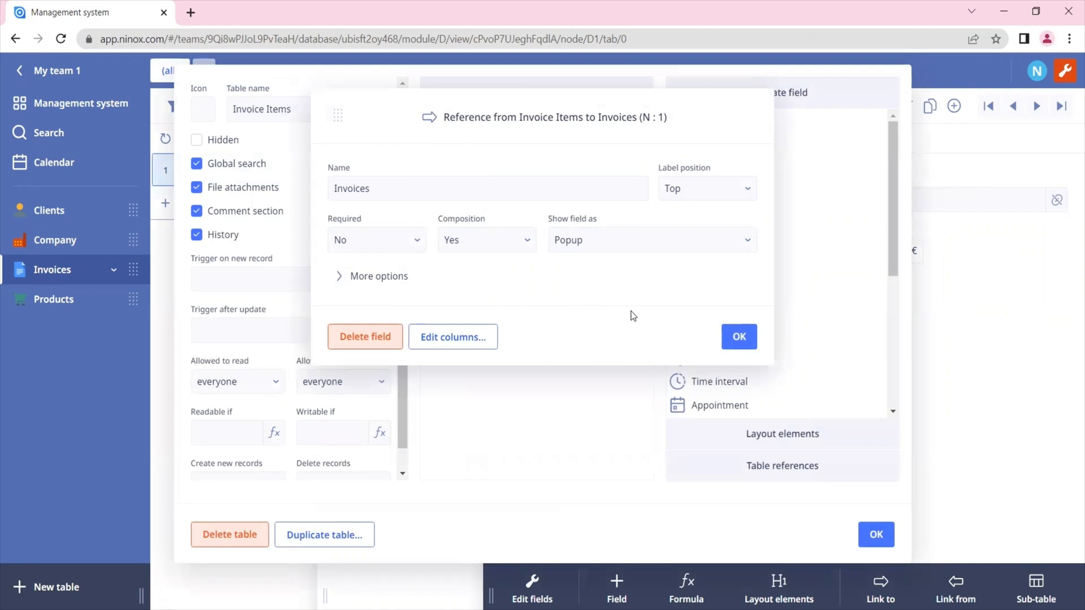
pyautogui.moveTo(729, 324)
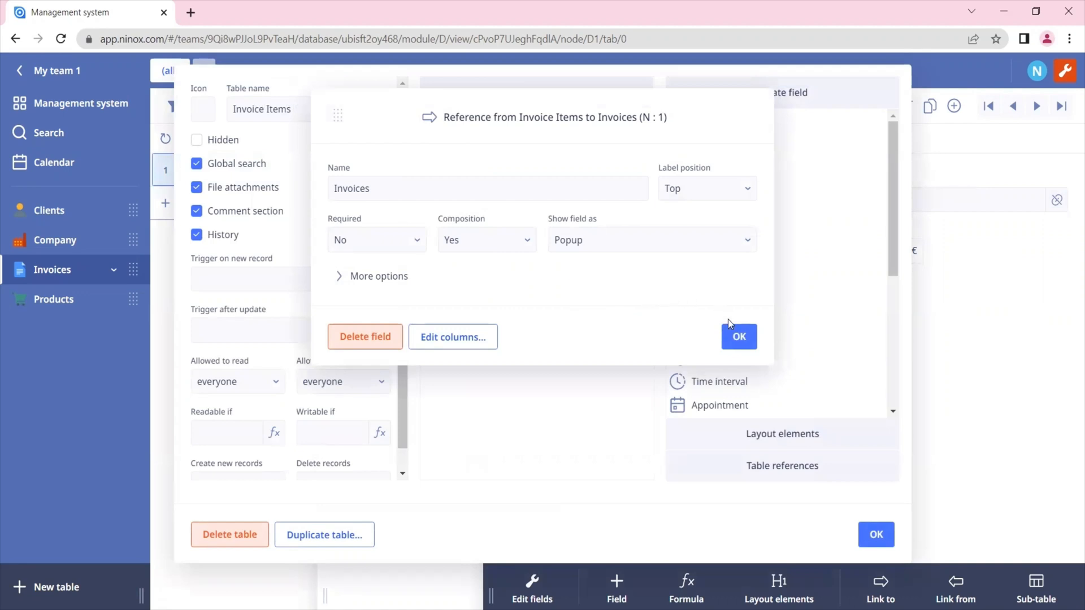
pyautogui.click(738, 337)
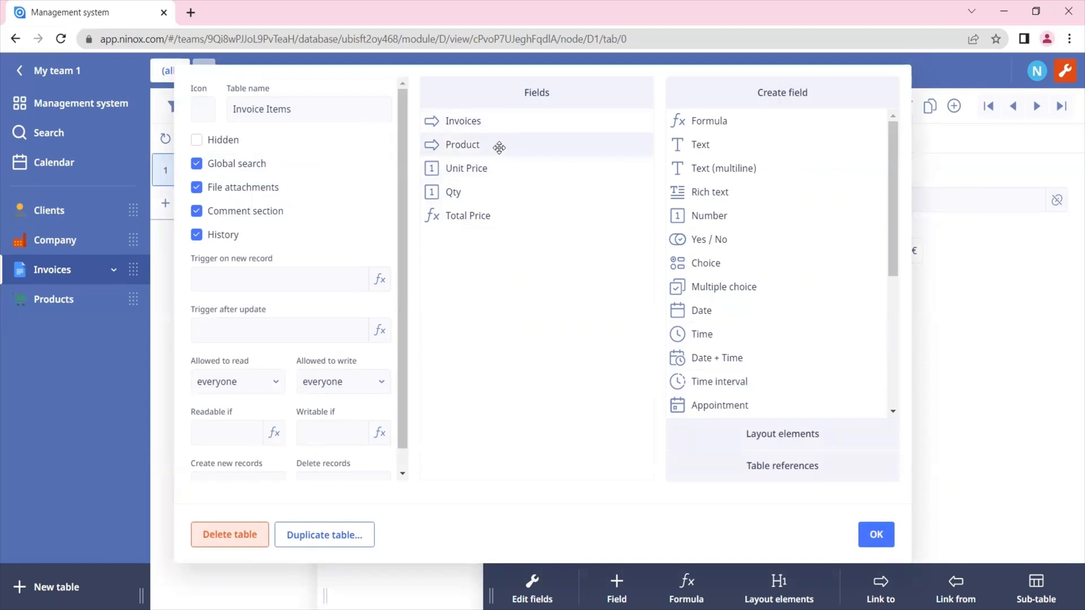
pyautogui.click(462, 145)
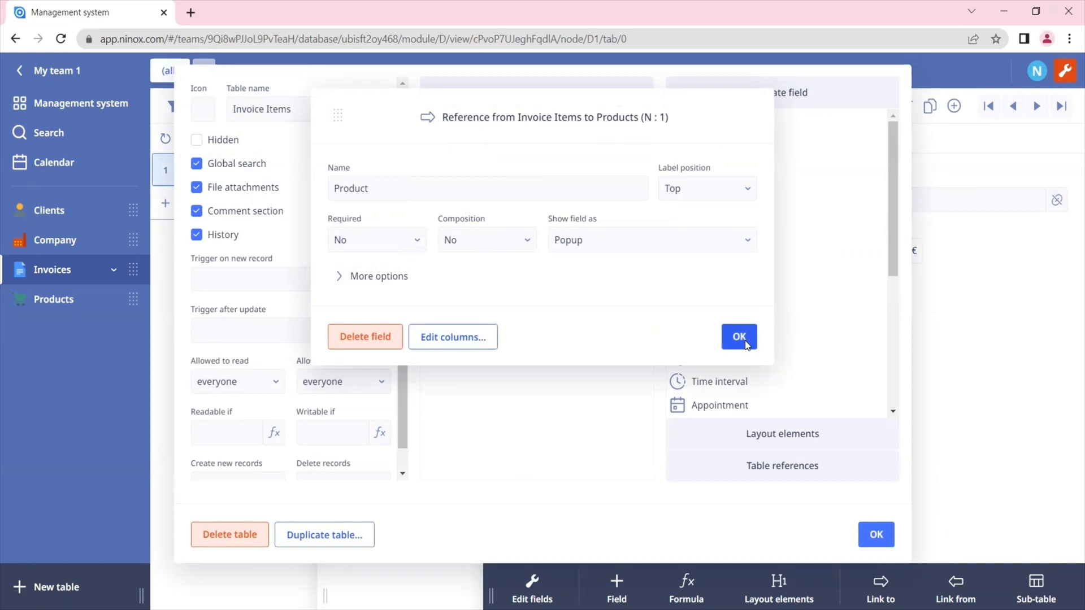
pyautogui.click(739, 337)
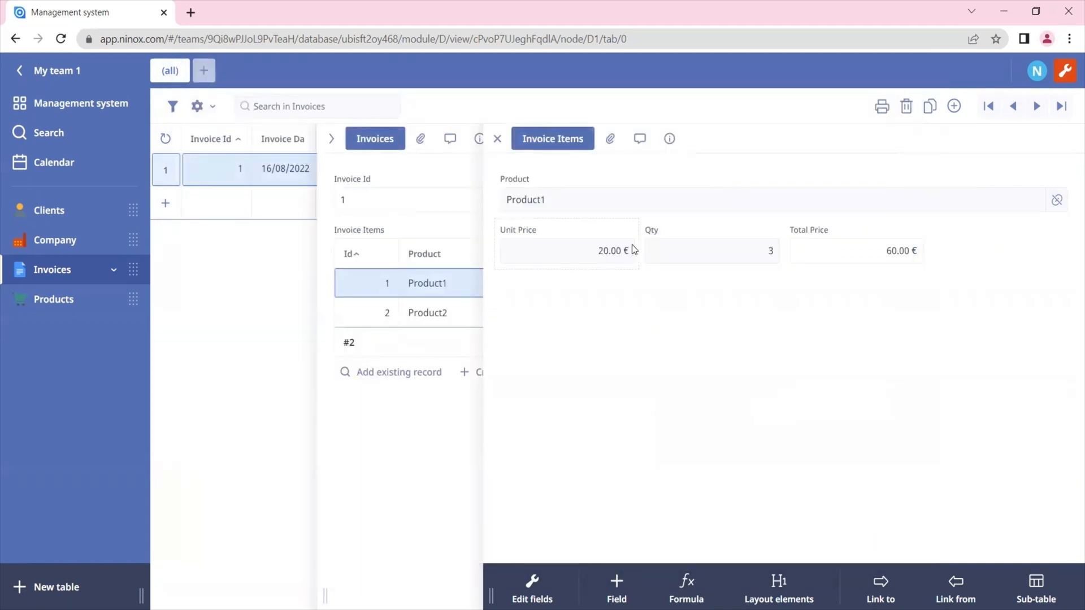
pyautogui.moveTo(395, 219)
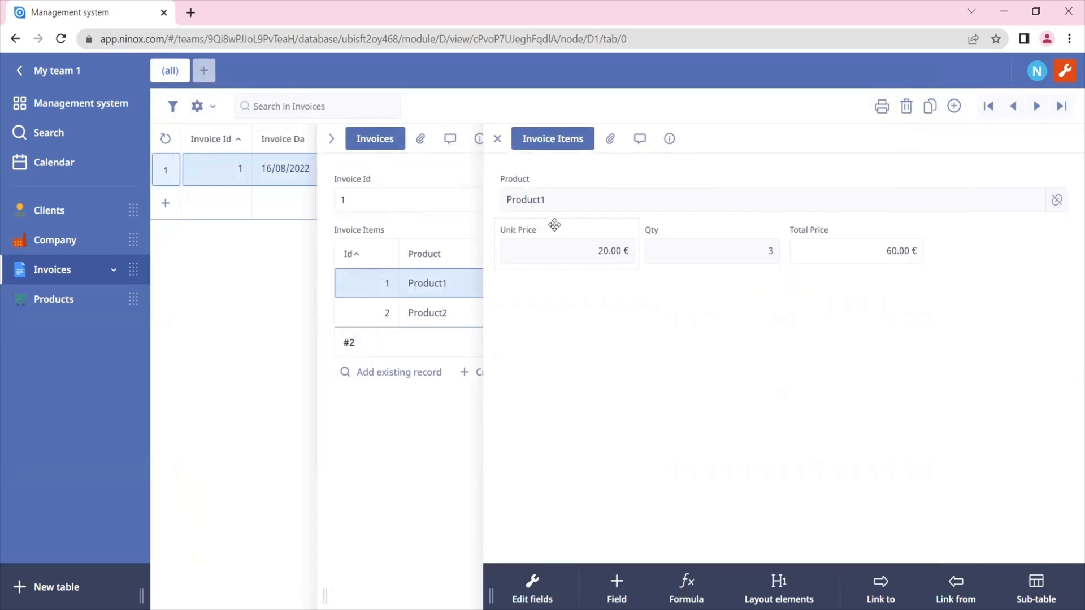
pyautogui.moveTo(621, 371)
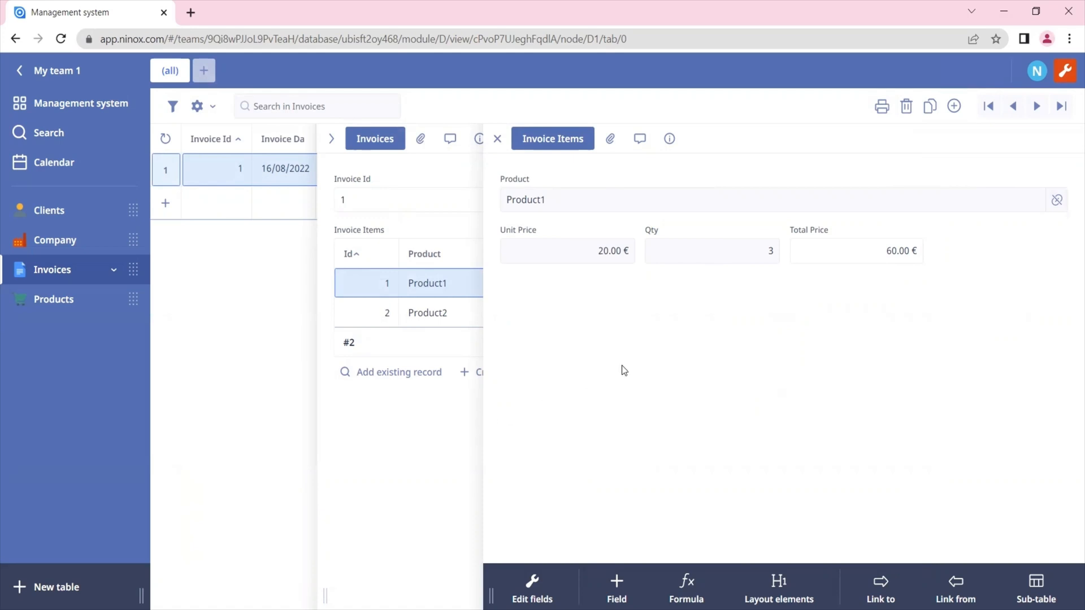
pyautogui.moveTo(657, 291)
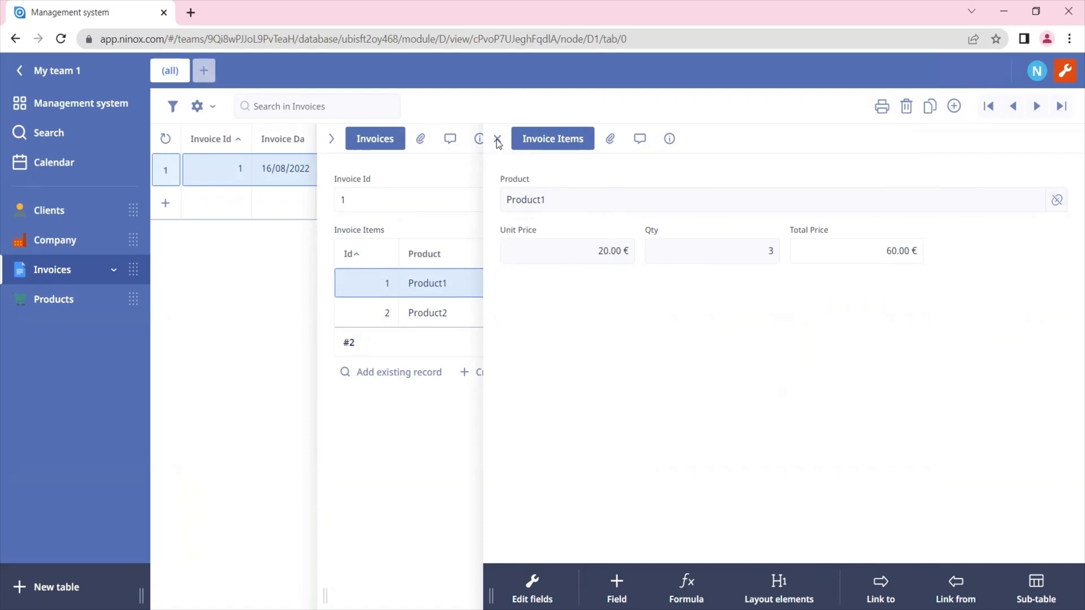
pyautogui.moveTo(445, 231)
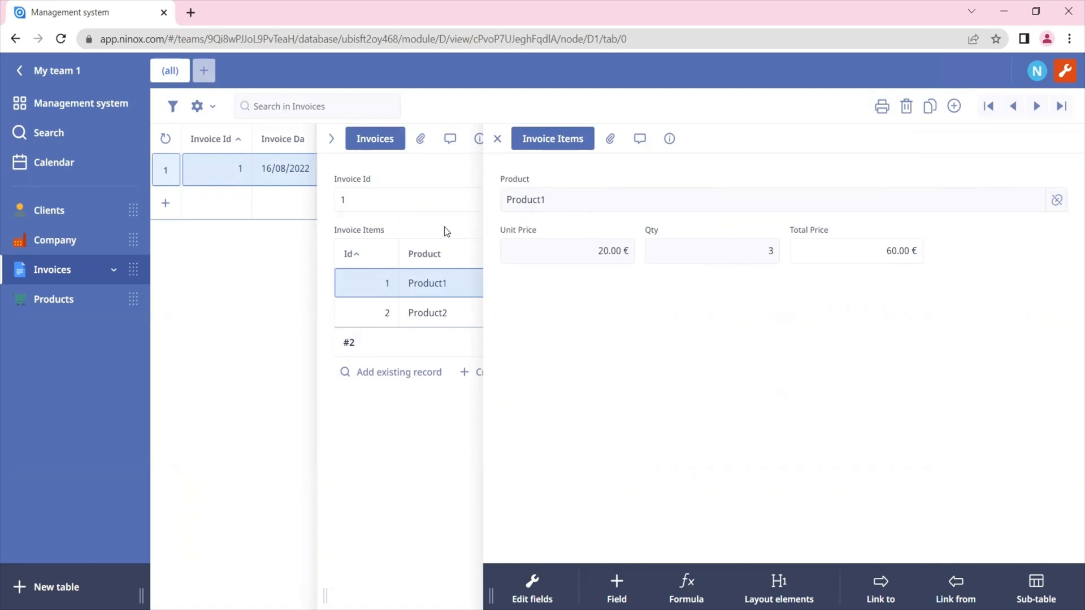
pyautogui.moveTo(517, 139)
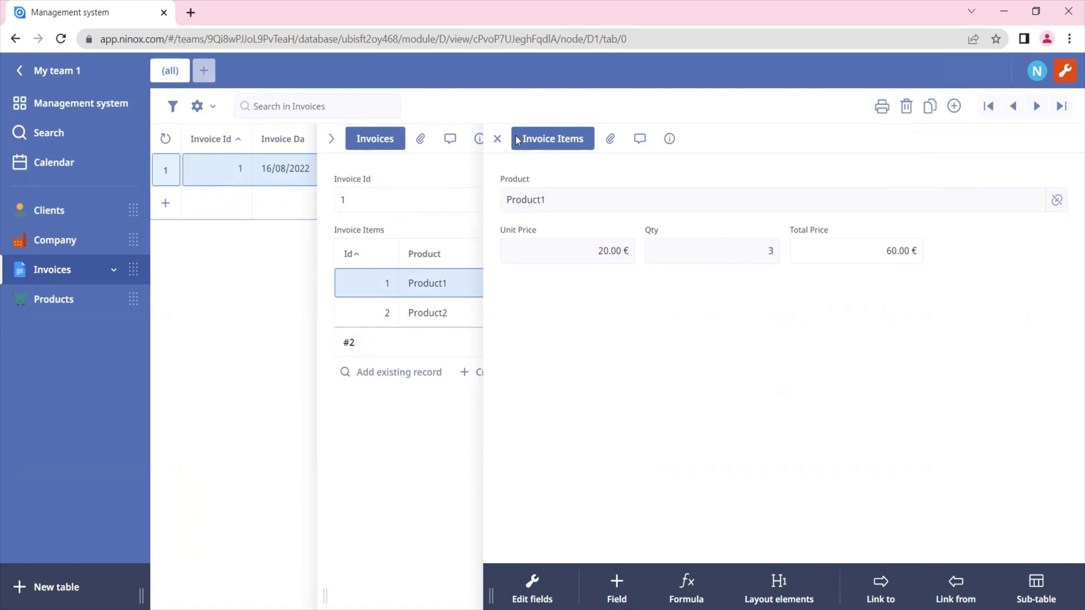
pyautogui.moveTo(590, 222)
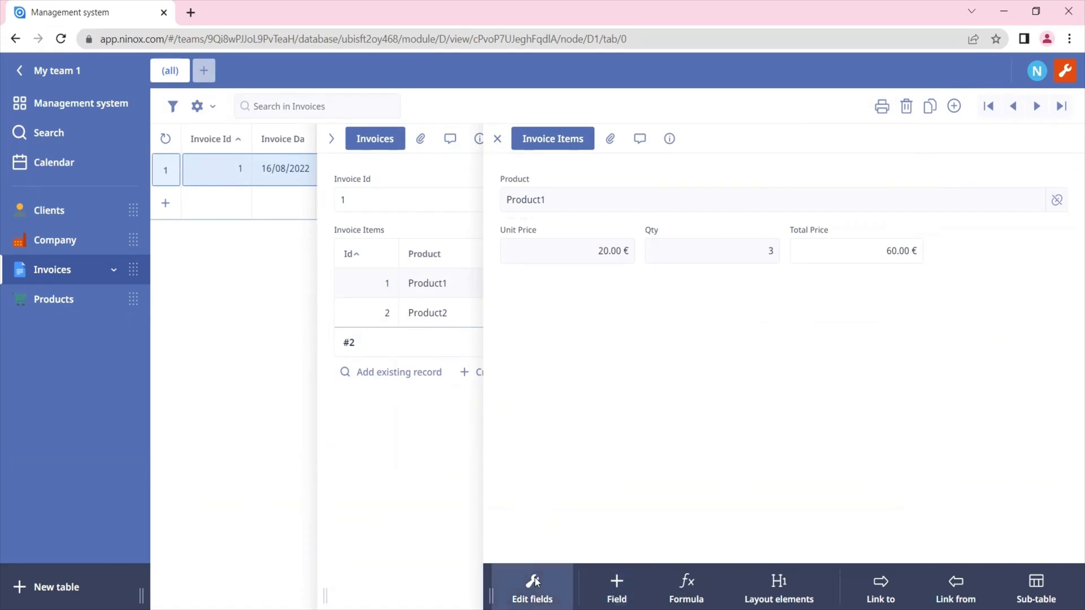
# Set the Invoices reference Composition to No, save, and open the now standalone Invoice Items table.
pyautogui.click(531, 585)
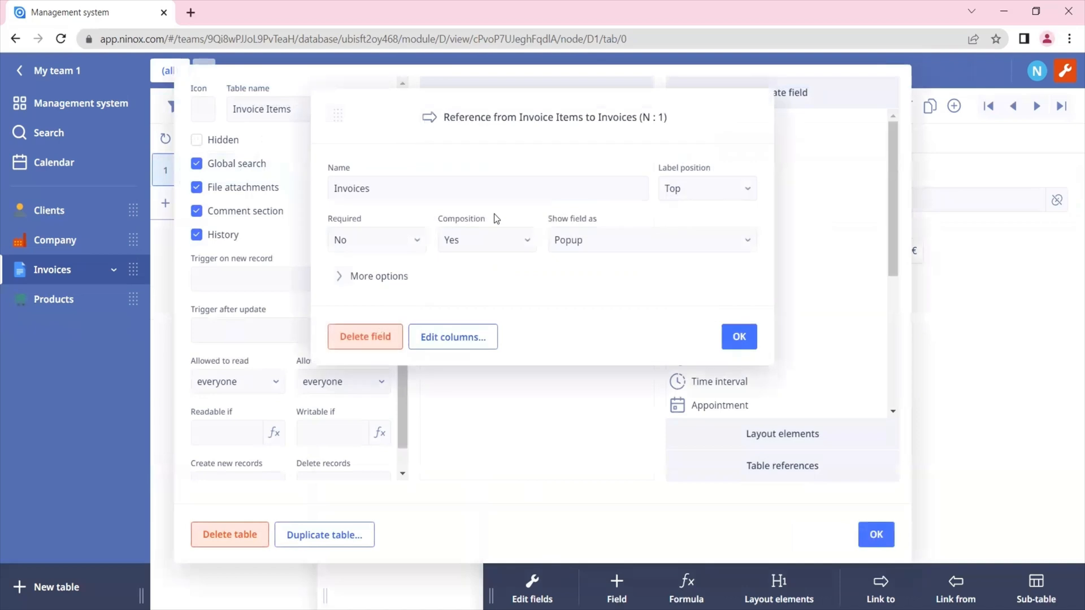
pyautogui.click(486, 240)
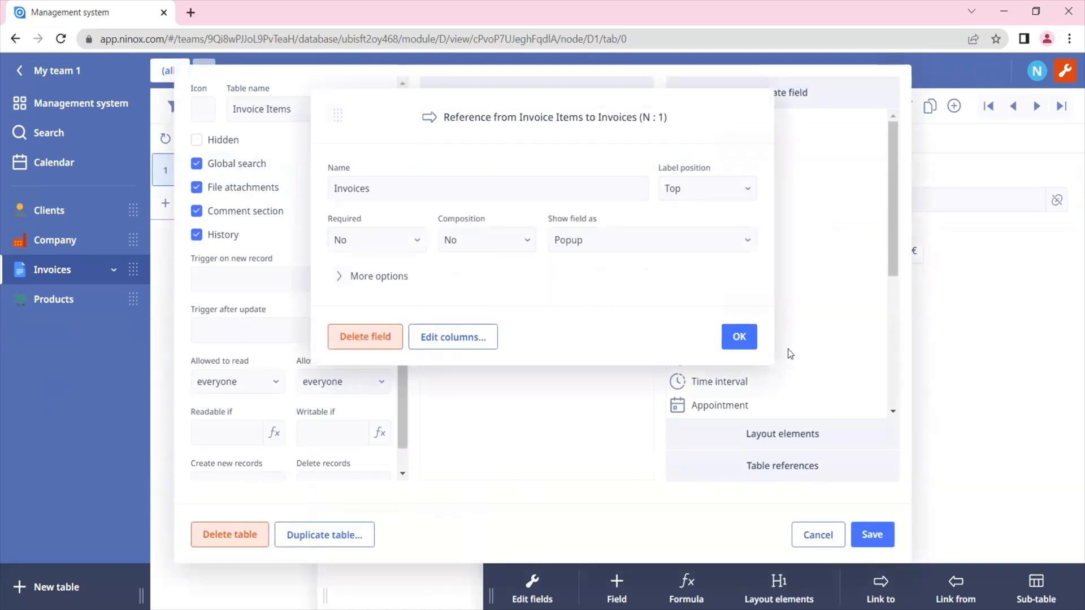
pyautogui.click(738, 337)
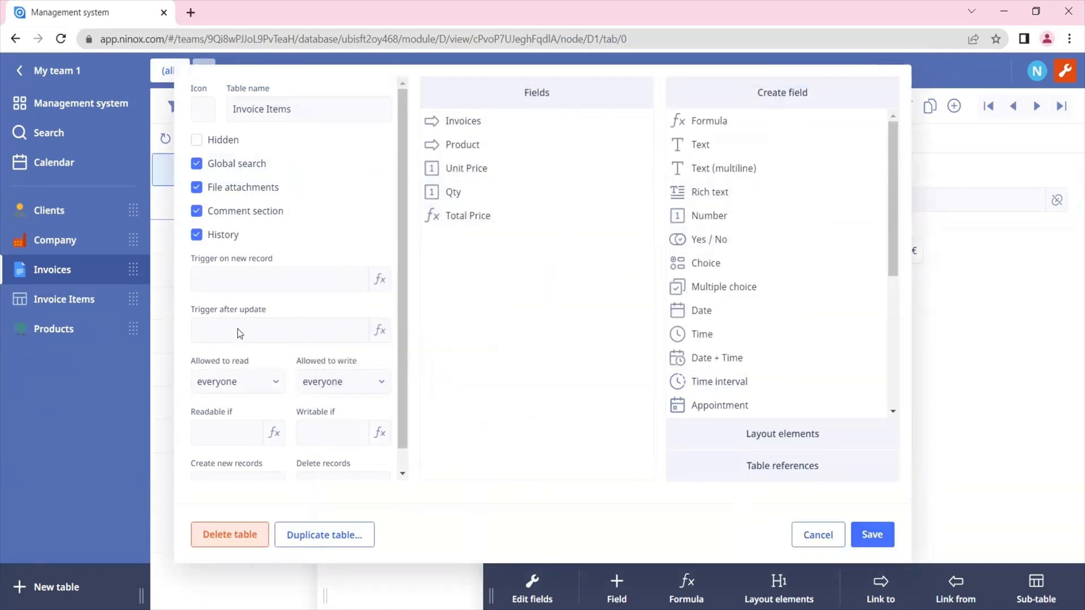
pyautogui.click(817, 534)
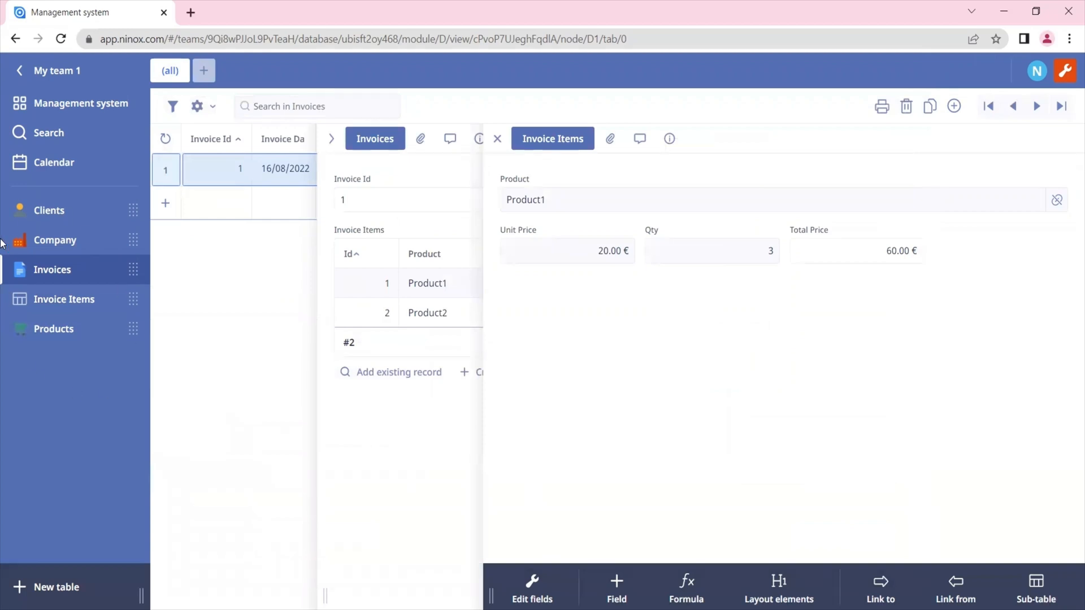
pyautogui.moveTo(68, 538)
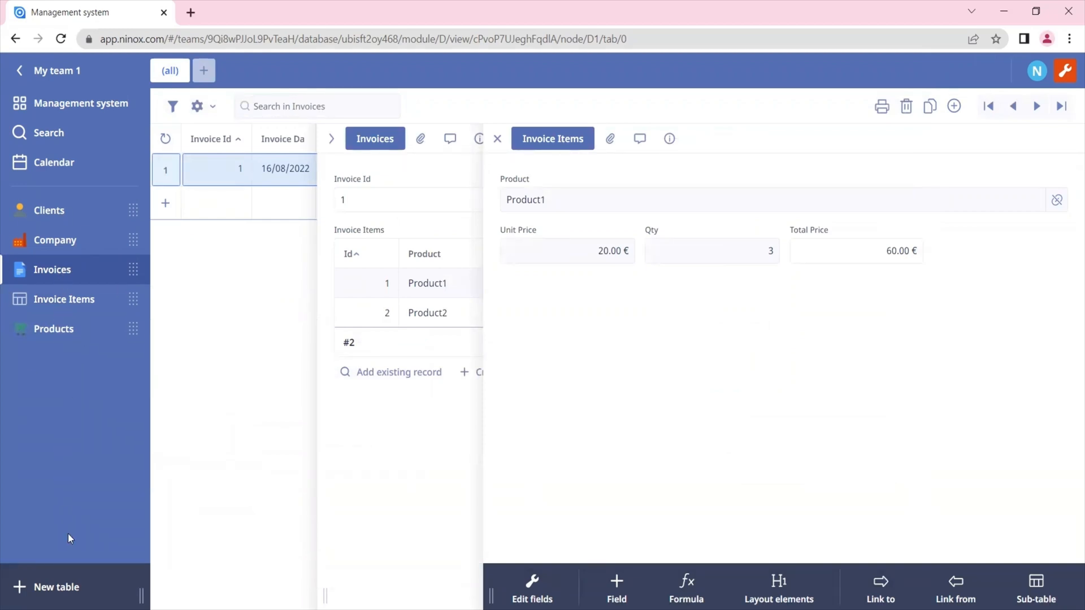
pyautogui.moveTo(79, 316)
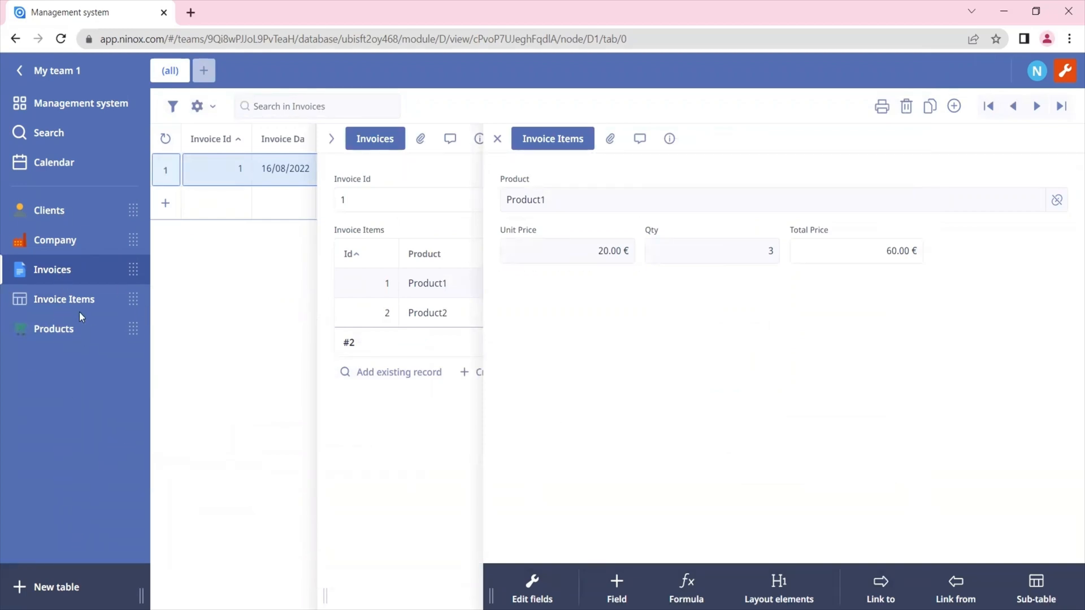
pyautogui.click(64, 299)
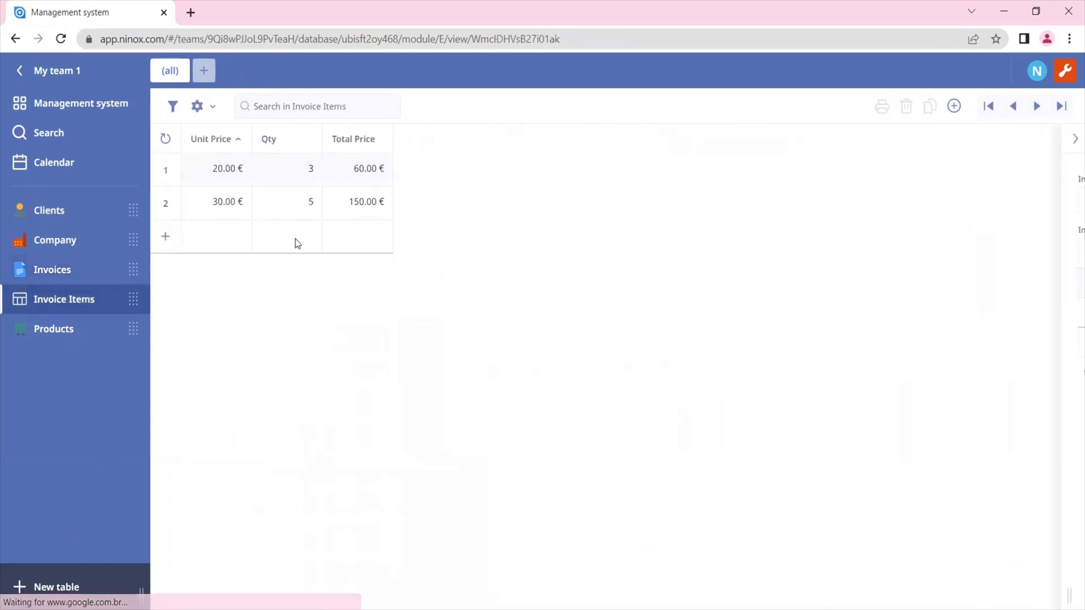
# Set the Invoices reference Composition back to Yes, save, and view Invoice Items nested under Invoices.
pyautogui.click(197, 106)
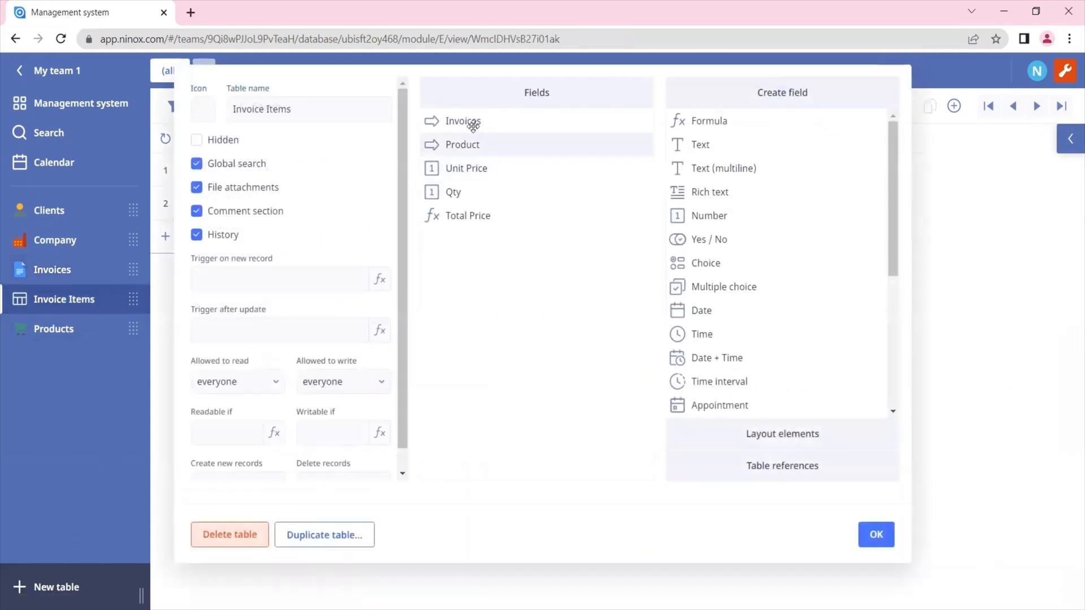
pyautogui.click(462, 121)
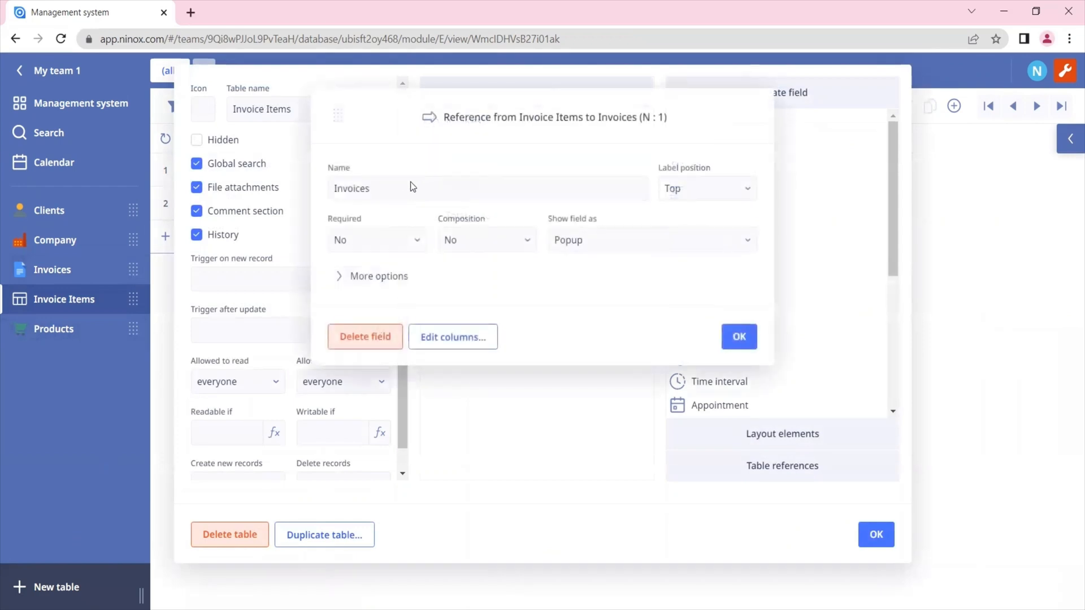
pyautogui.click(486, 240)
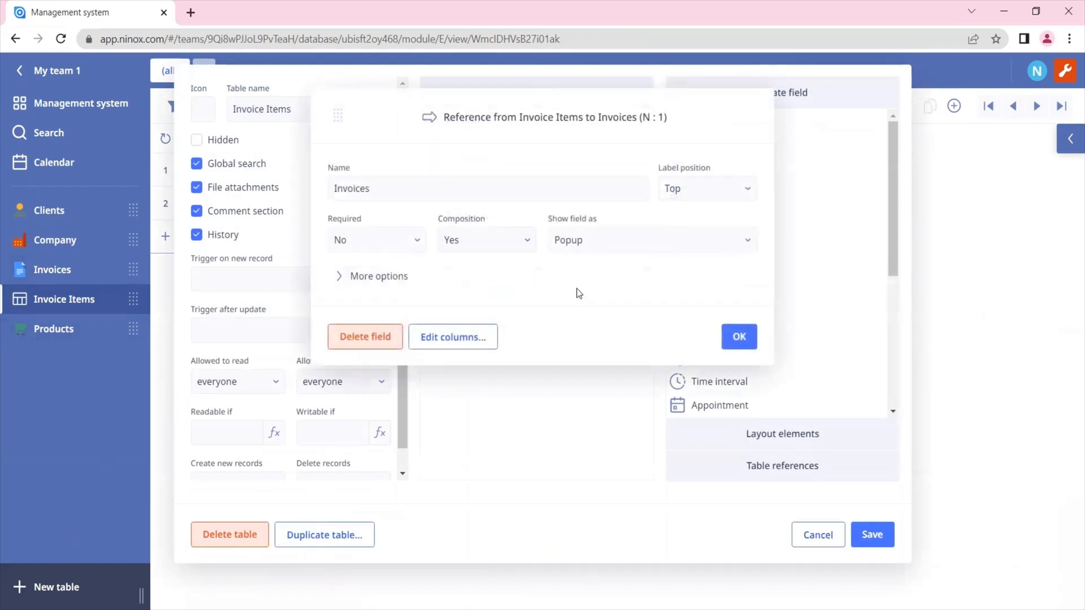
pyautogui.click(738, 337)
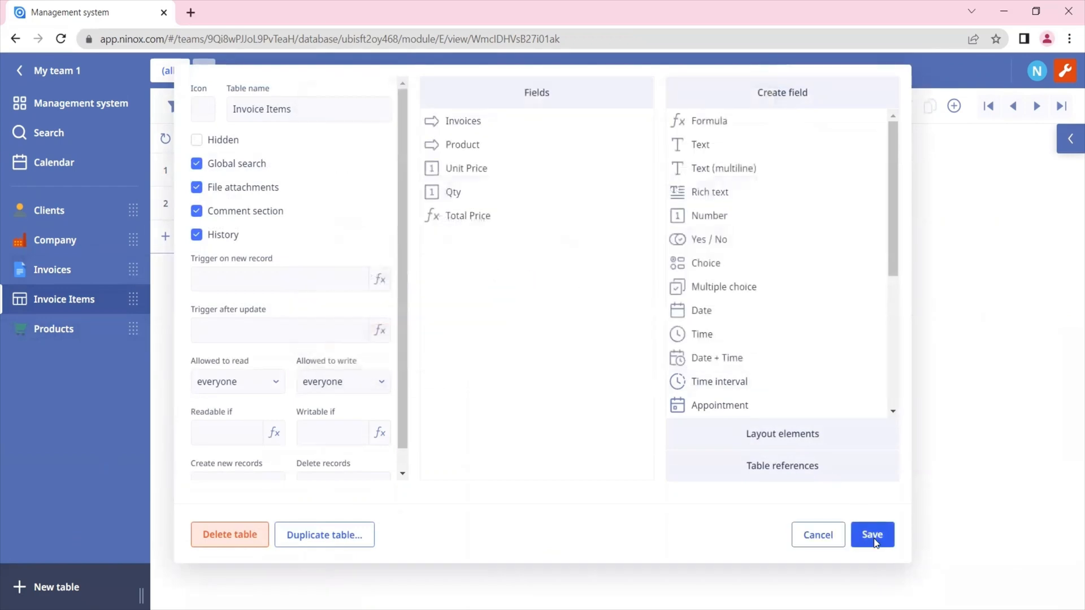
pyautogui.click(872, 534)
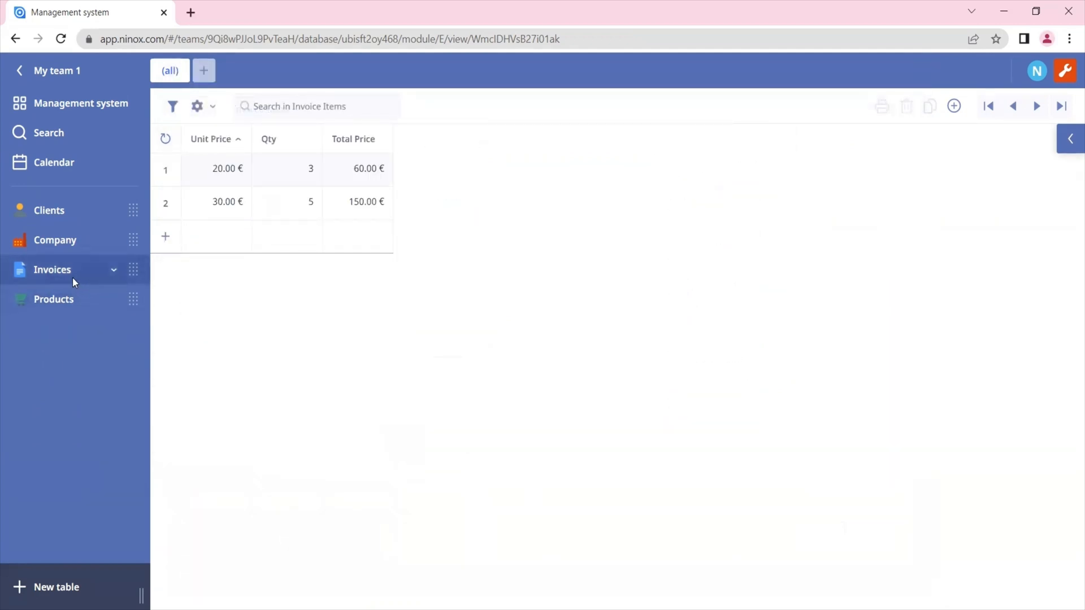
pyautogui.click(52, 269)
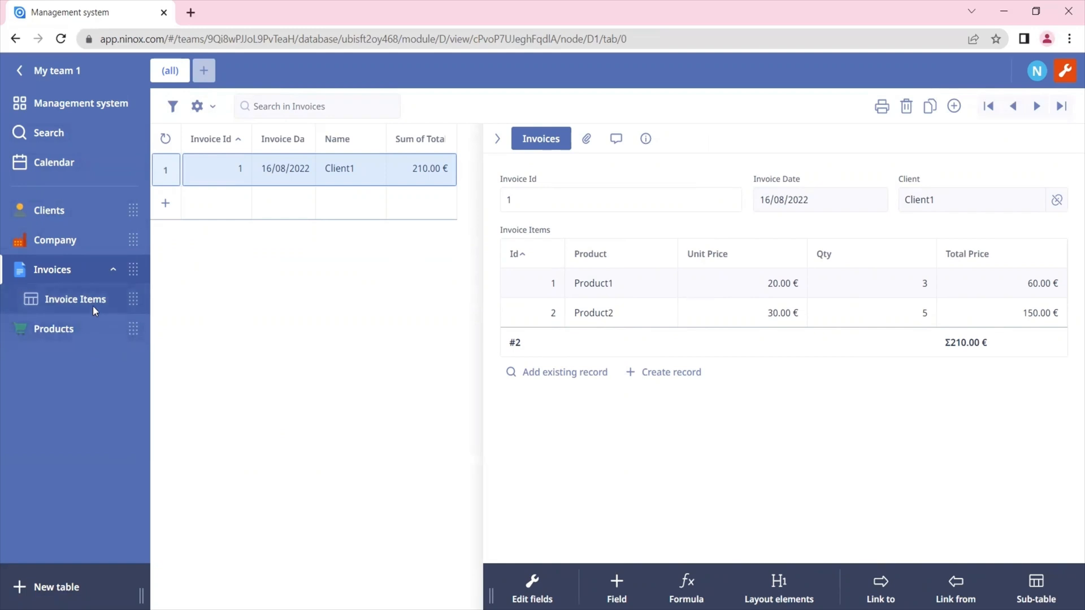
# Mark the Invoice Items table as Hidden, save, and check the invoice still lists both items totaling 210.00 €.
pyautogui.click(76, 298)
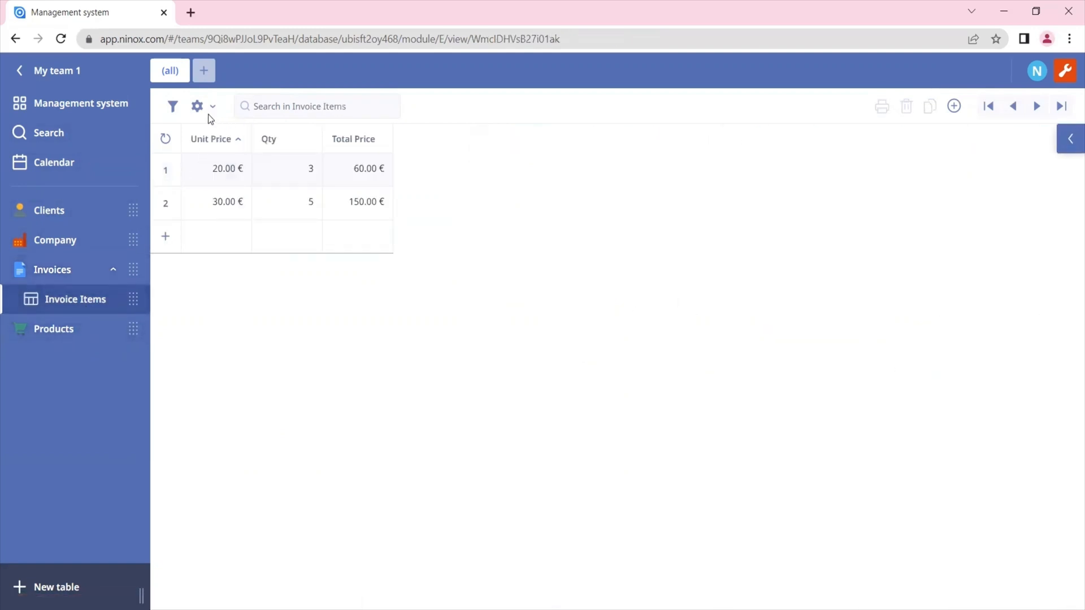
pyautogui.click(196, 106)
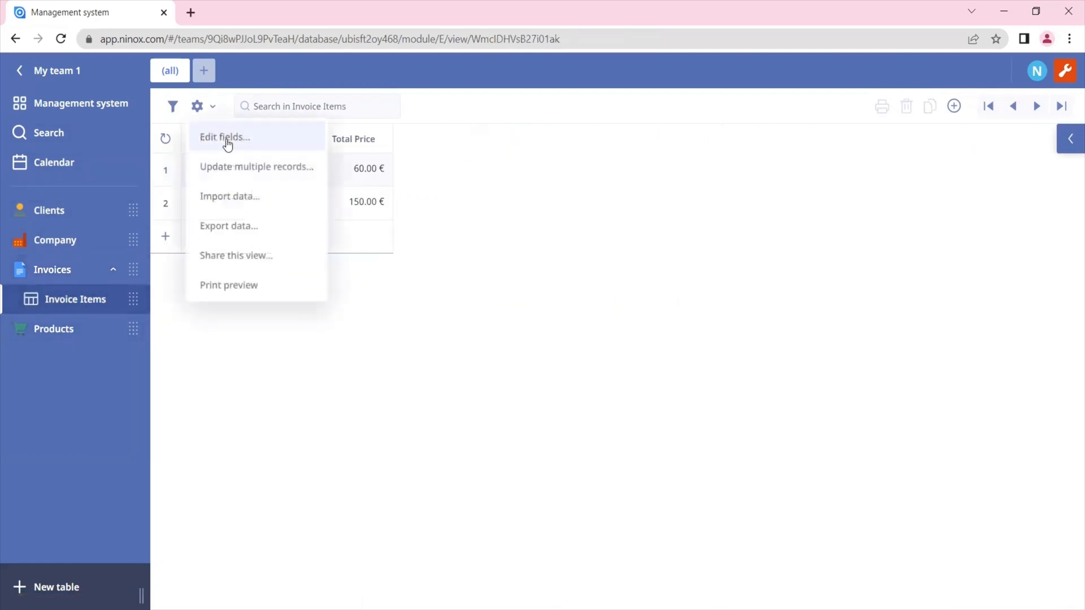
pyautogui.click(224, 136)
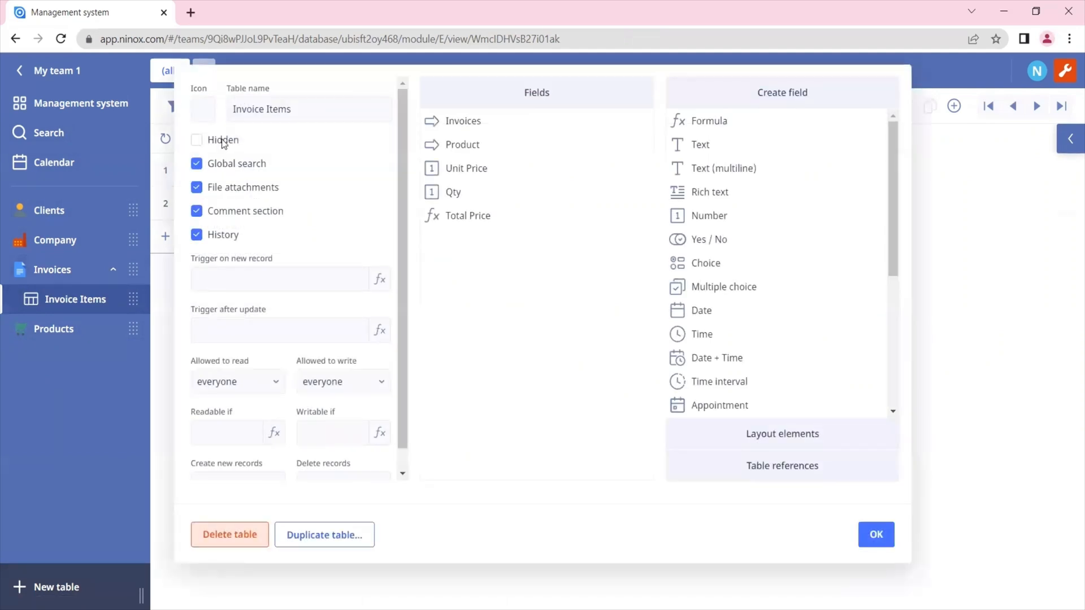
pyautogui.click(196, 140)
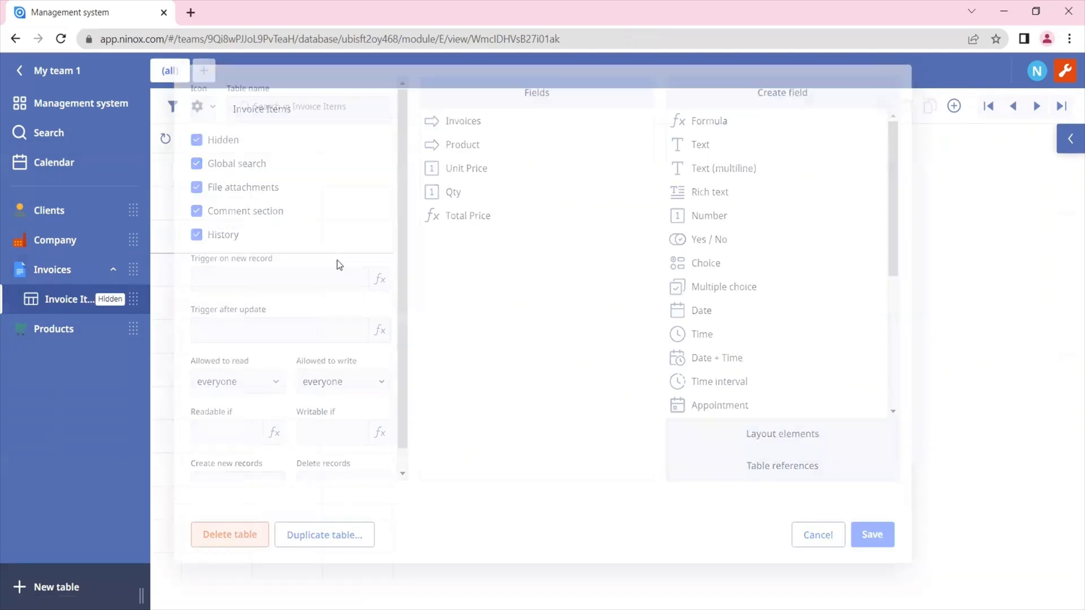
pyautogui.click(817, 535)
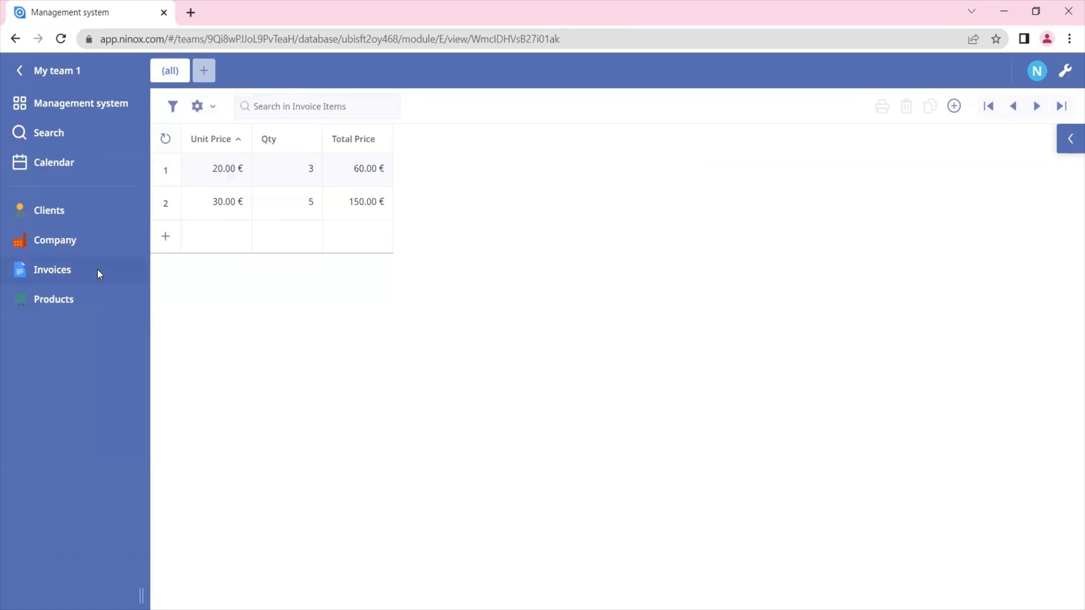
pyautogui.click(52, 269)
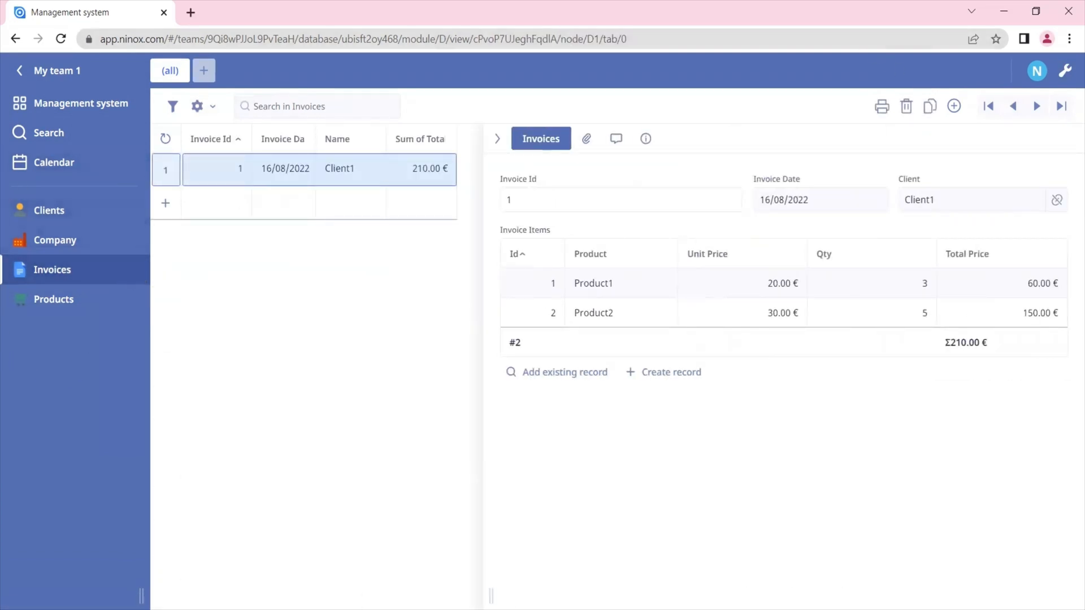
pyautogui.click(1069, 70)
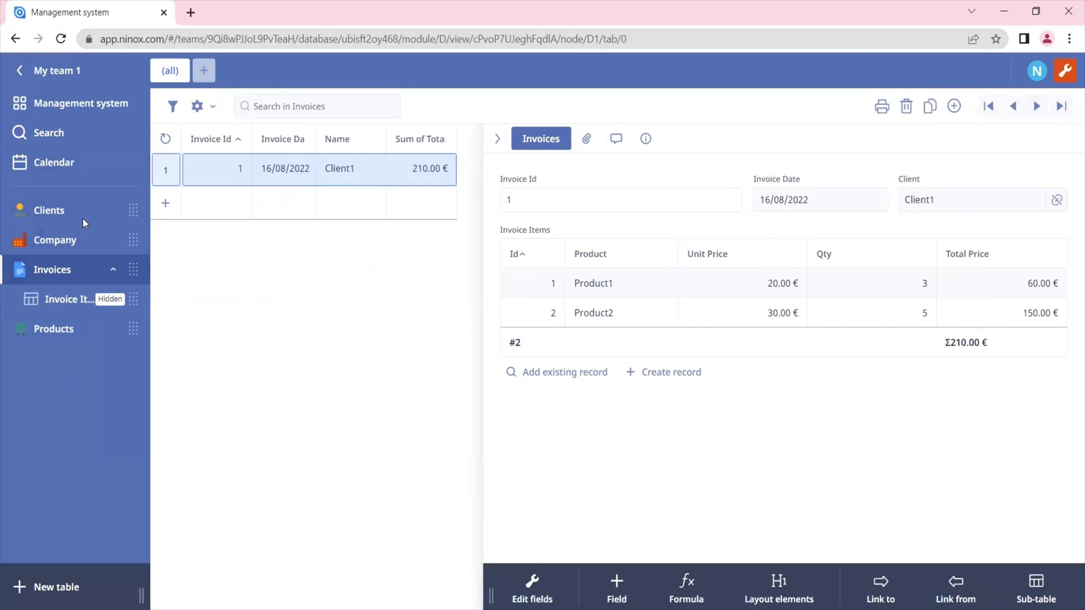